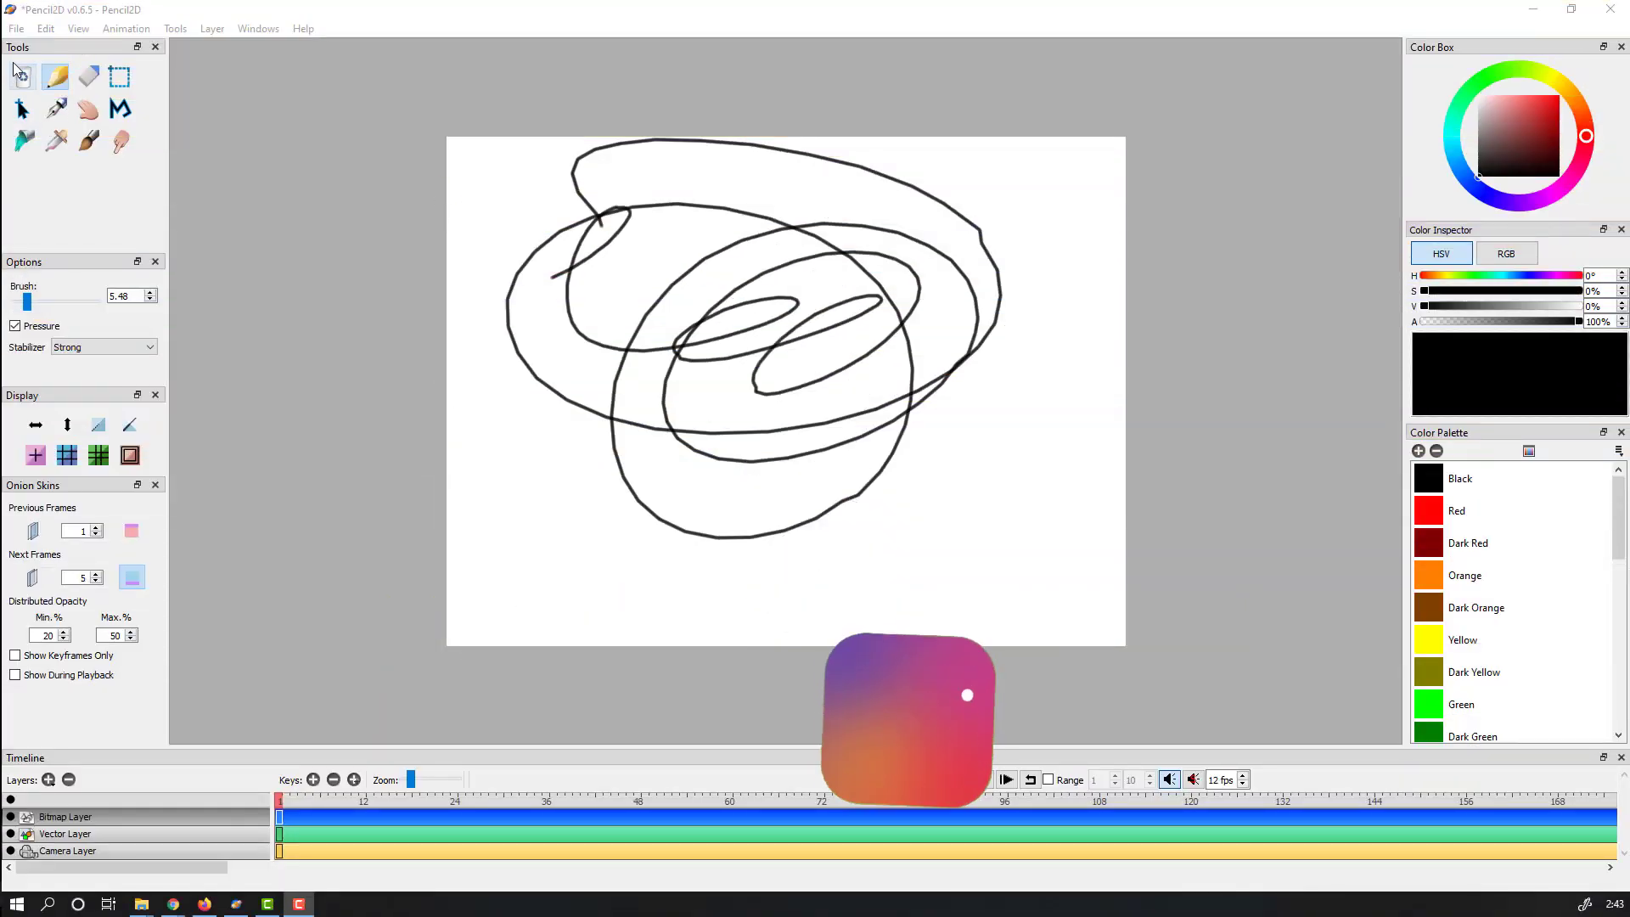
# - Start a new blank animation via File > New, discarding the unsaved scribble drawing
pyautogui.click(17, 28)
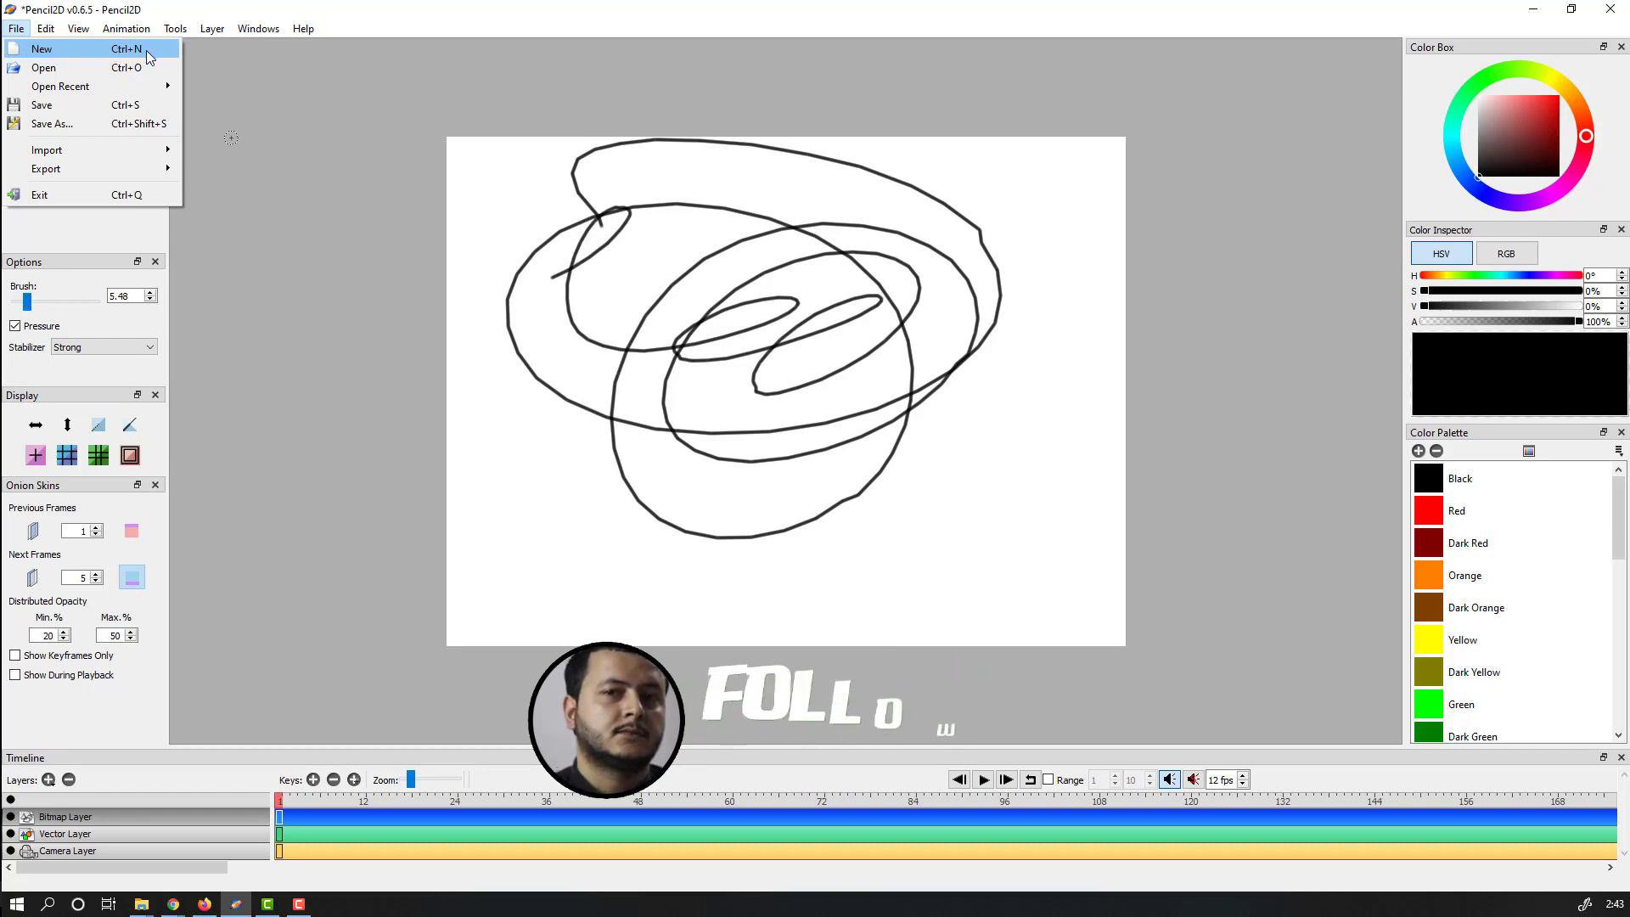
pyautogui.click(41, 49)
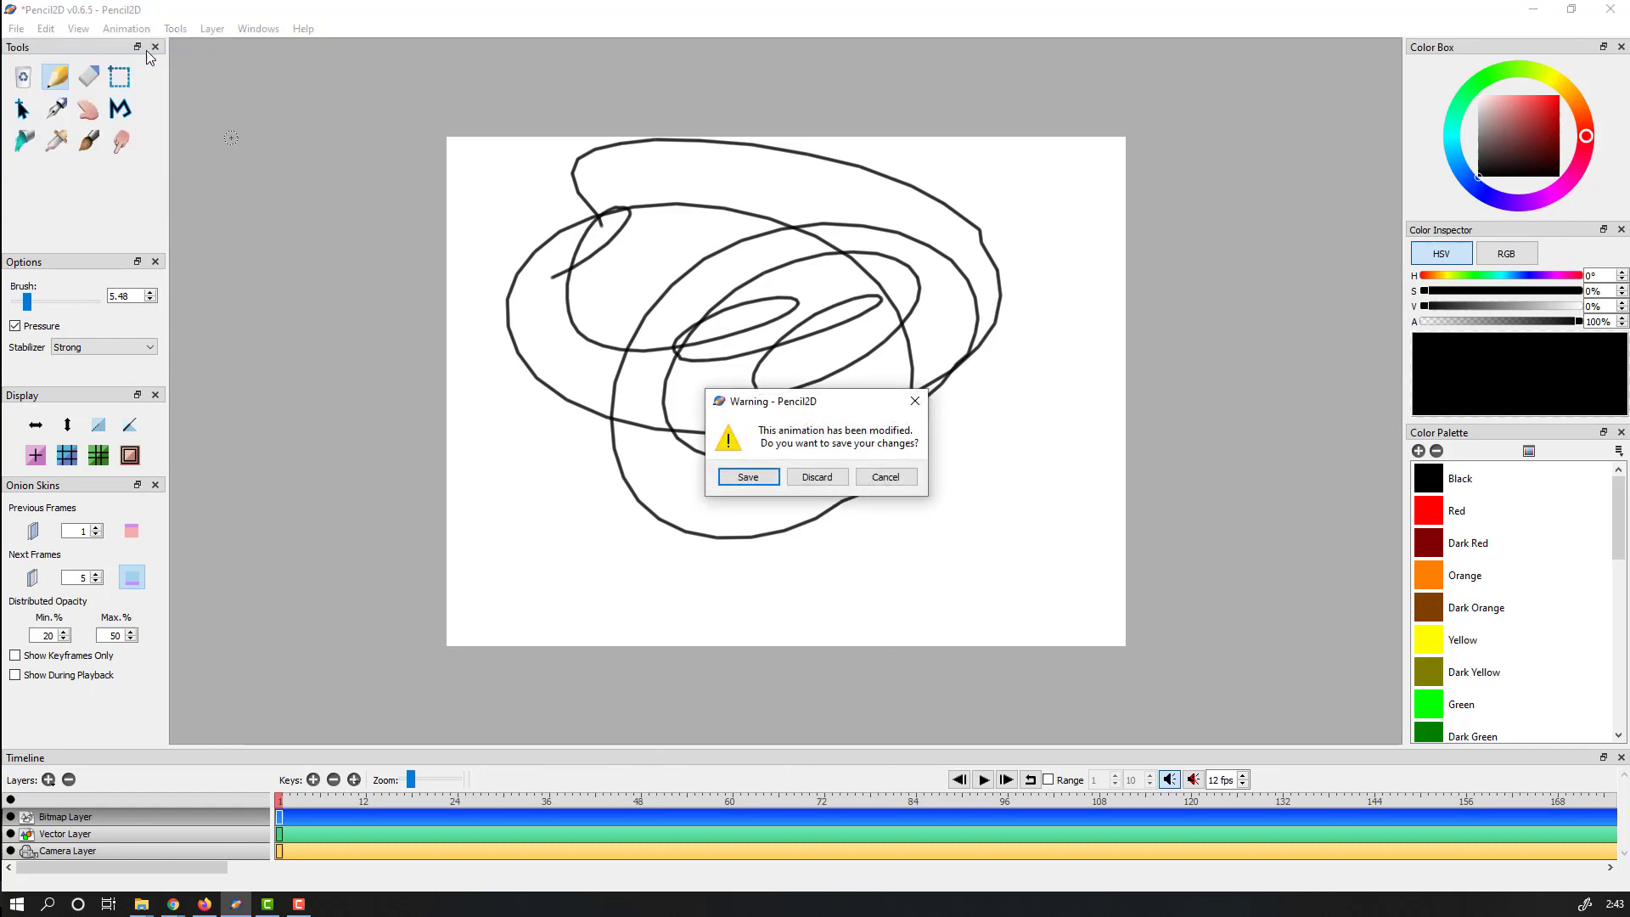
pyautogui.click(816, 476)
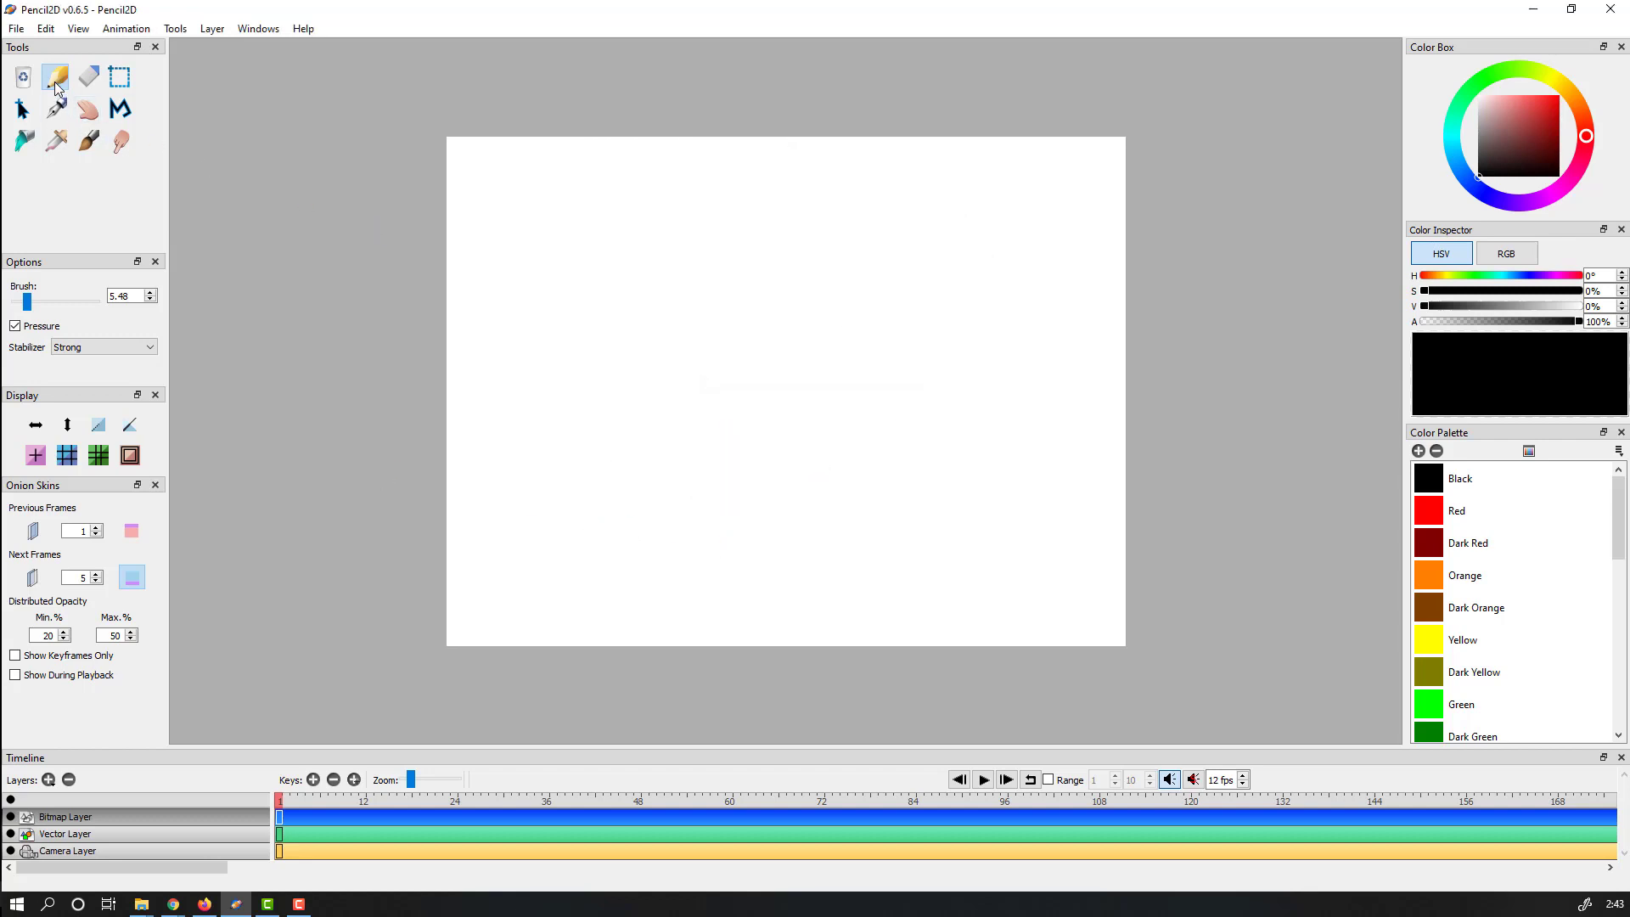
pyautogui.moveTo(214, 177)
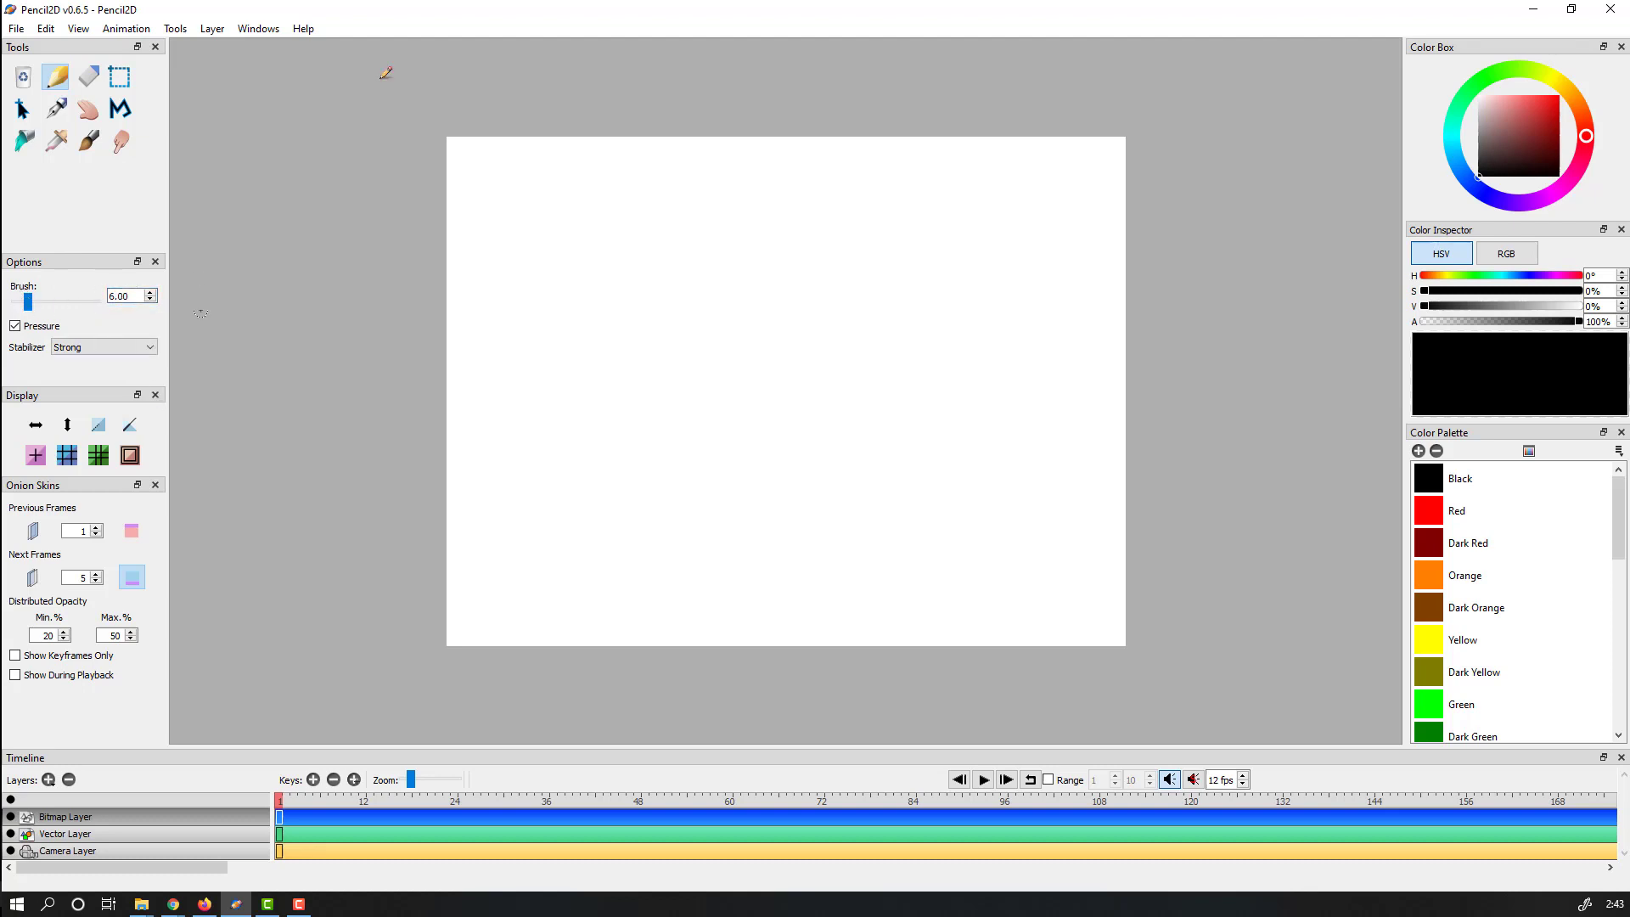
# - Keep the stabilizer on Strong and turn on the previous-frames onion skin
pyautogui.click(103, 347)
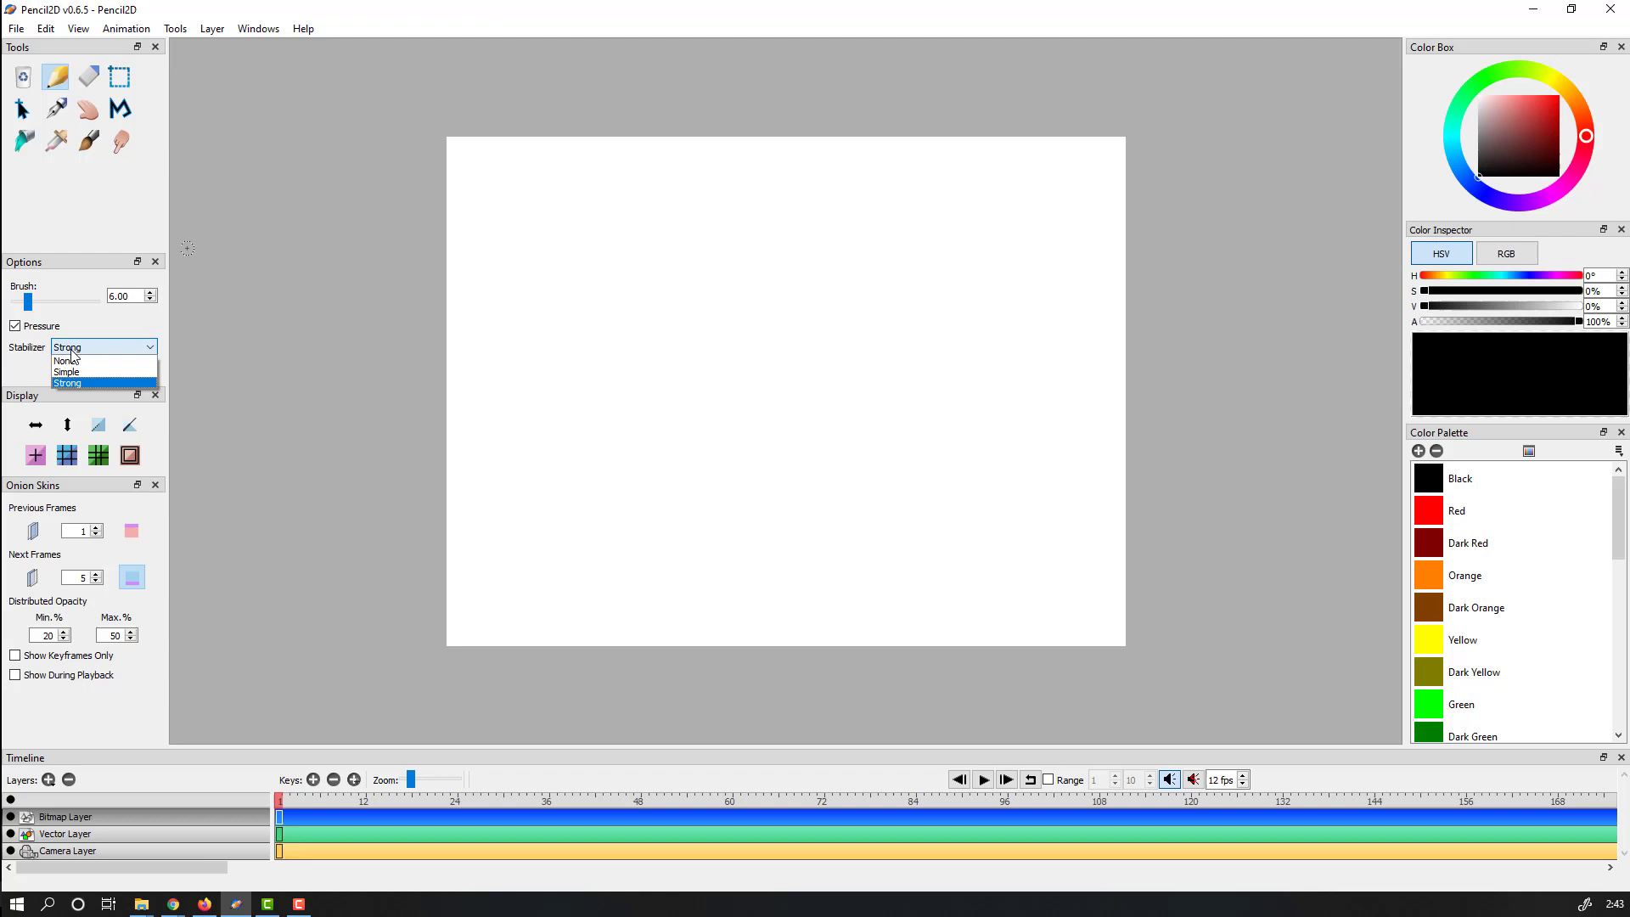
pyautogui.click(68, 382)
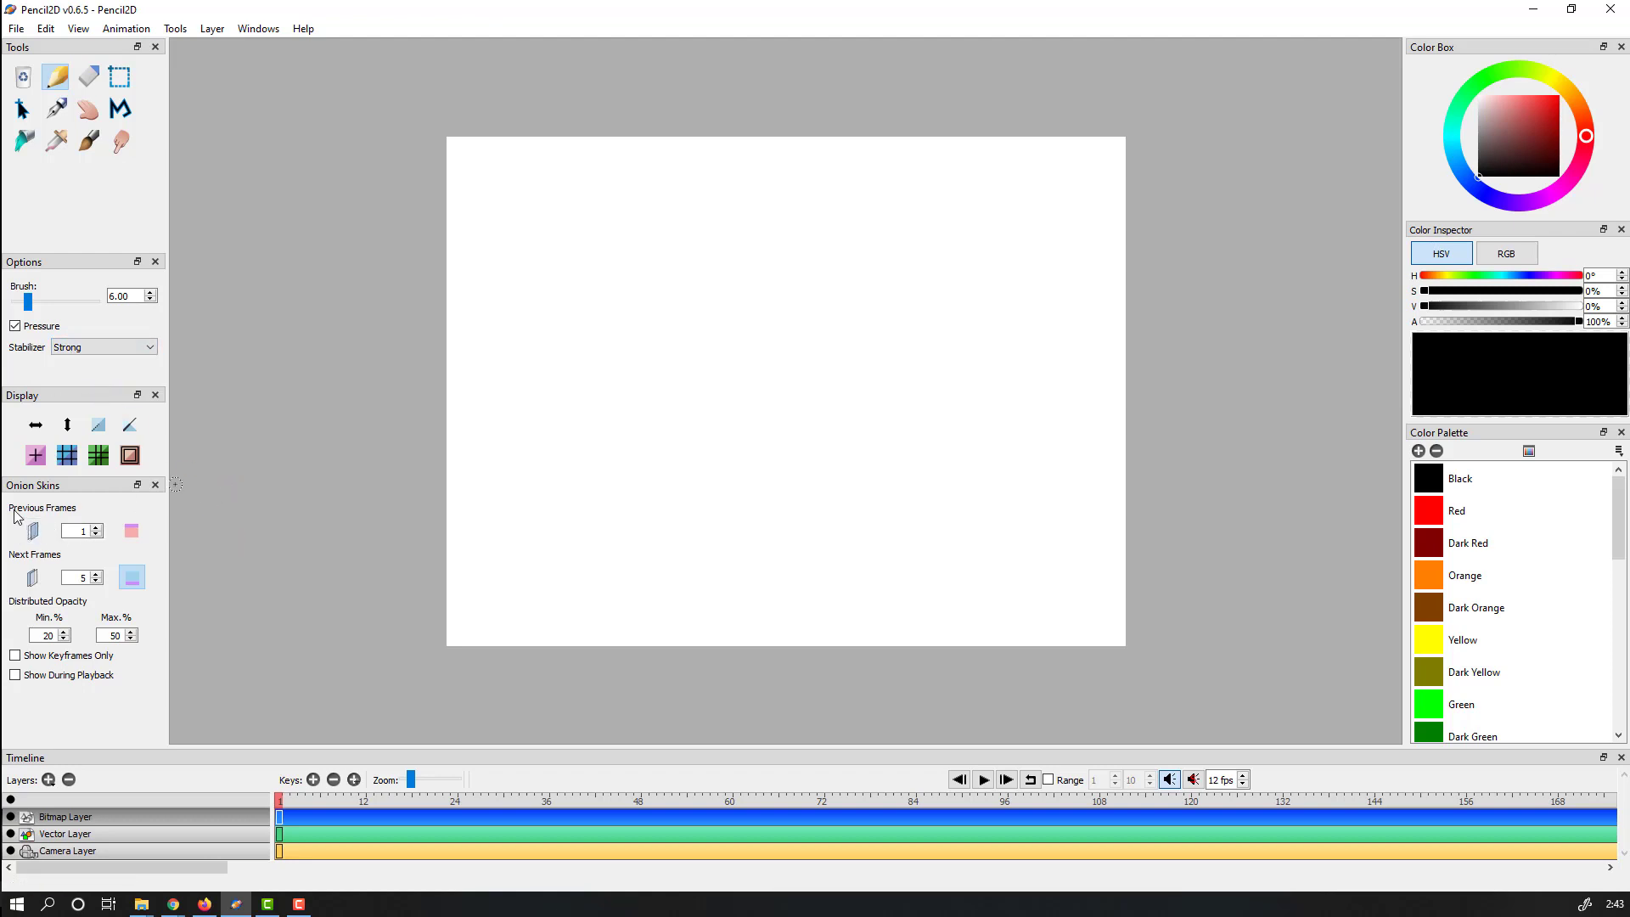
pyautogui.click(32, 530)
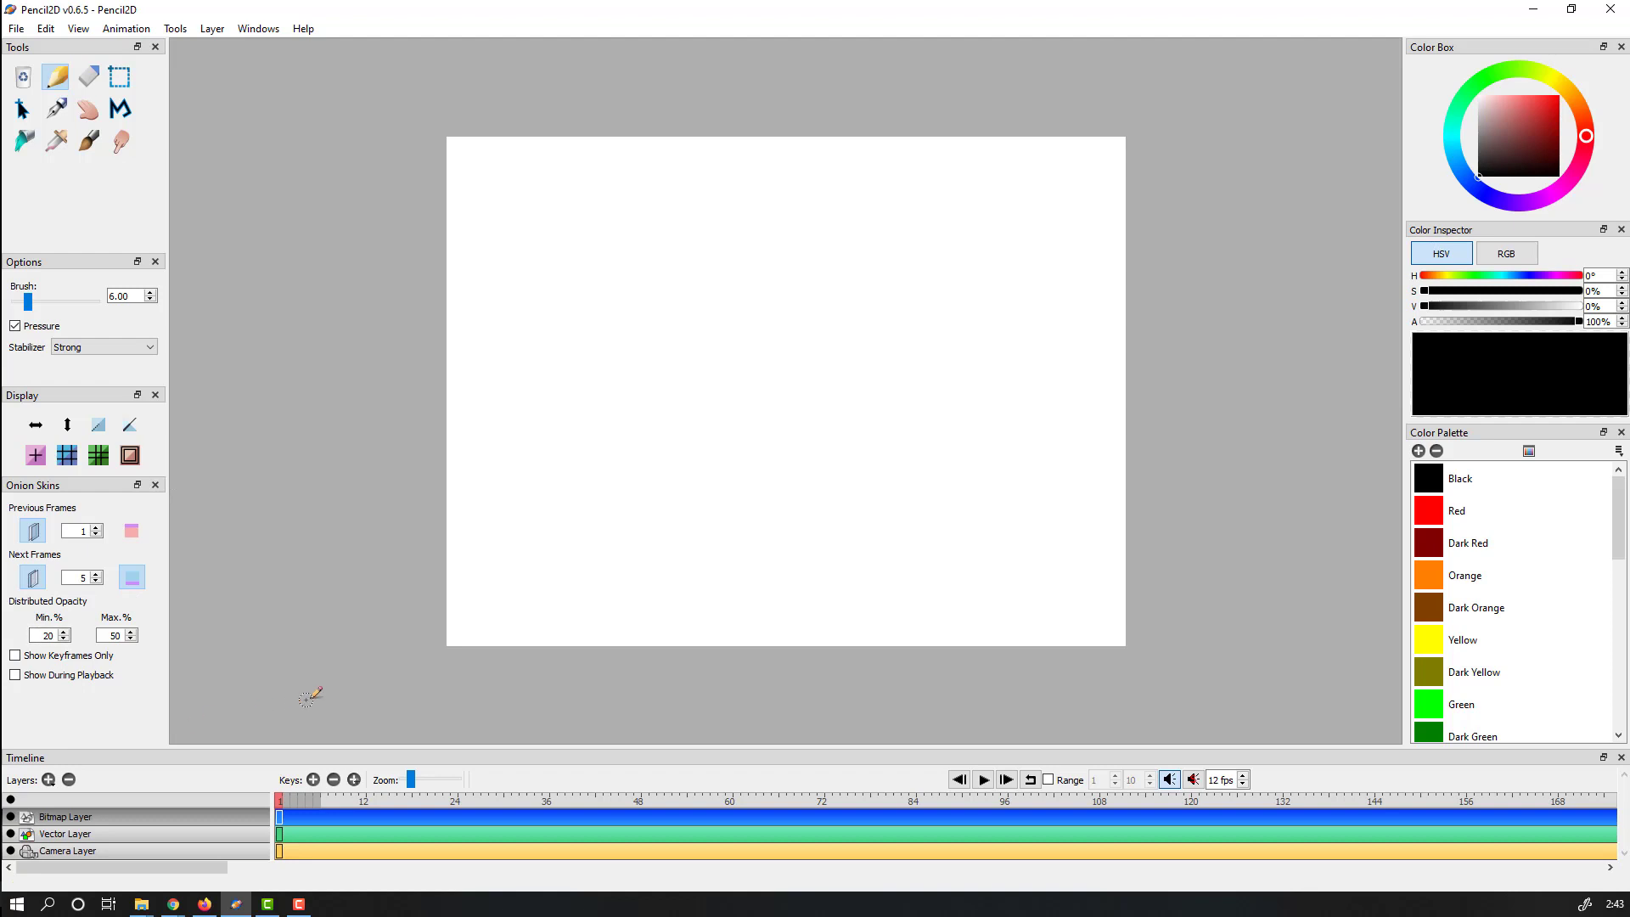
pyautogui.moveTo(574, 305)
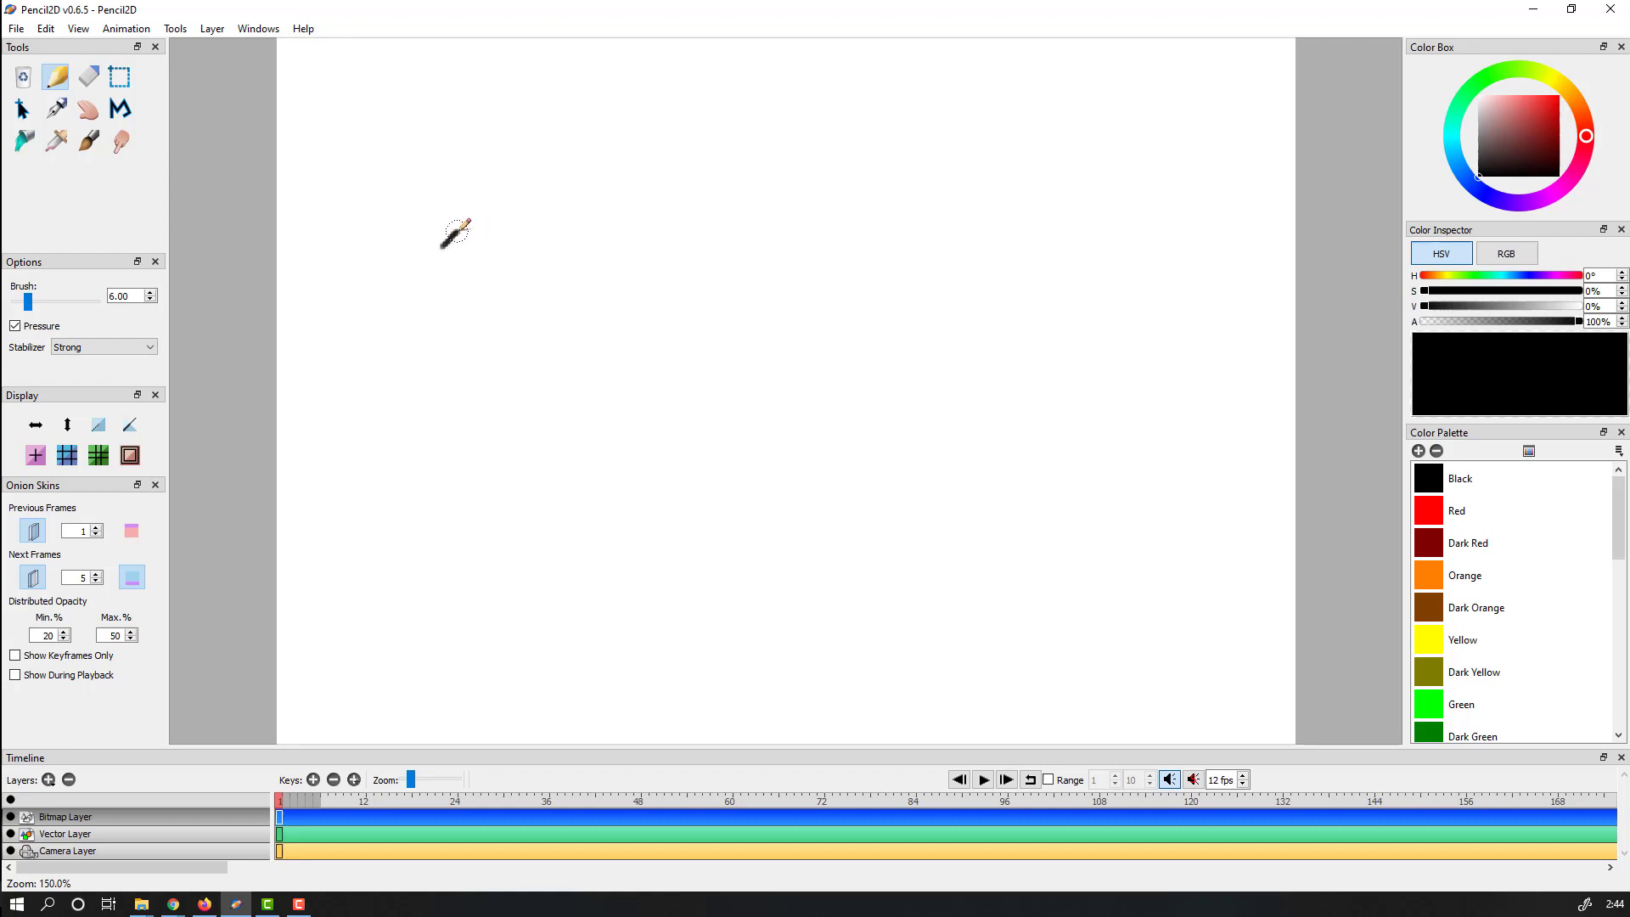
# - Draw the start of the pencil stroke and extend the curve rightward across the first frames
pyautogui.moveTo(455, 231); pyautogui.dragTo(494, 267)
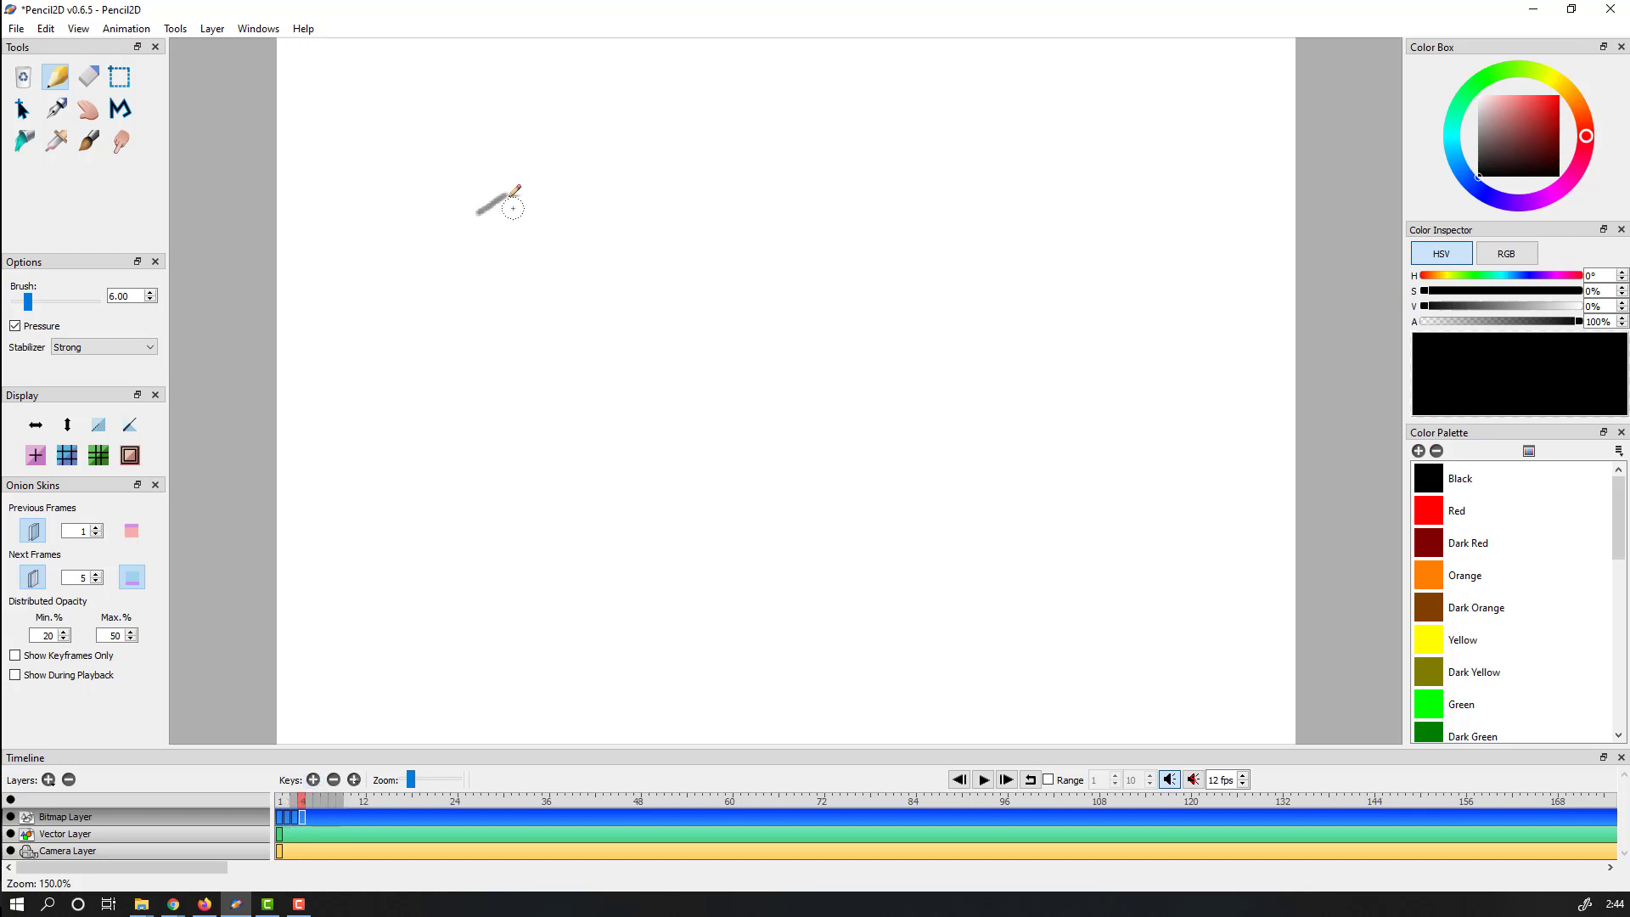
pyautogui.moveTo(505, 195)
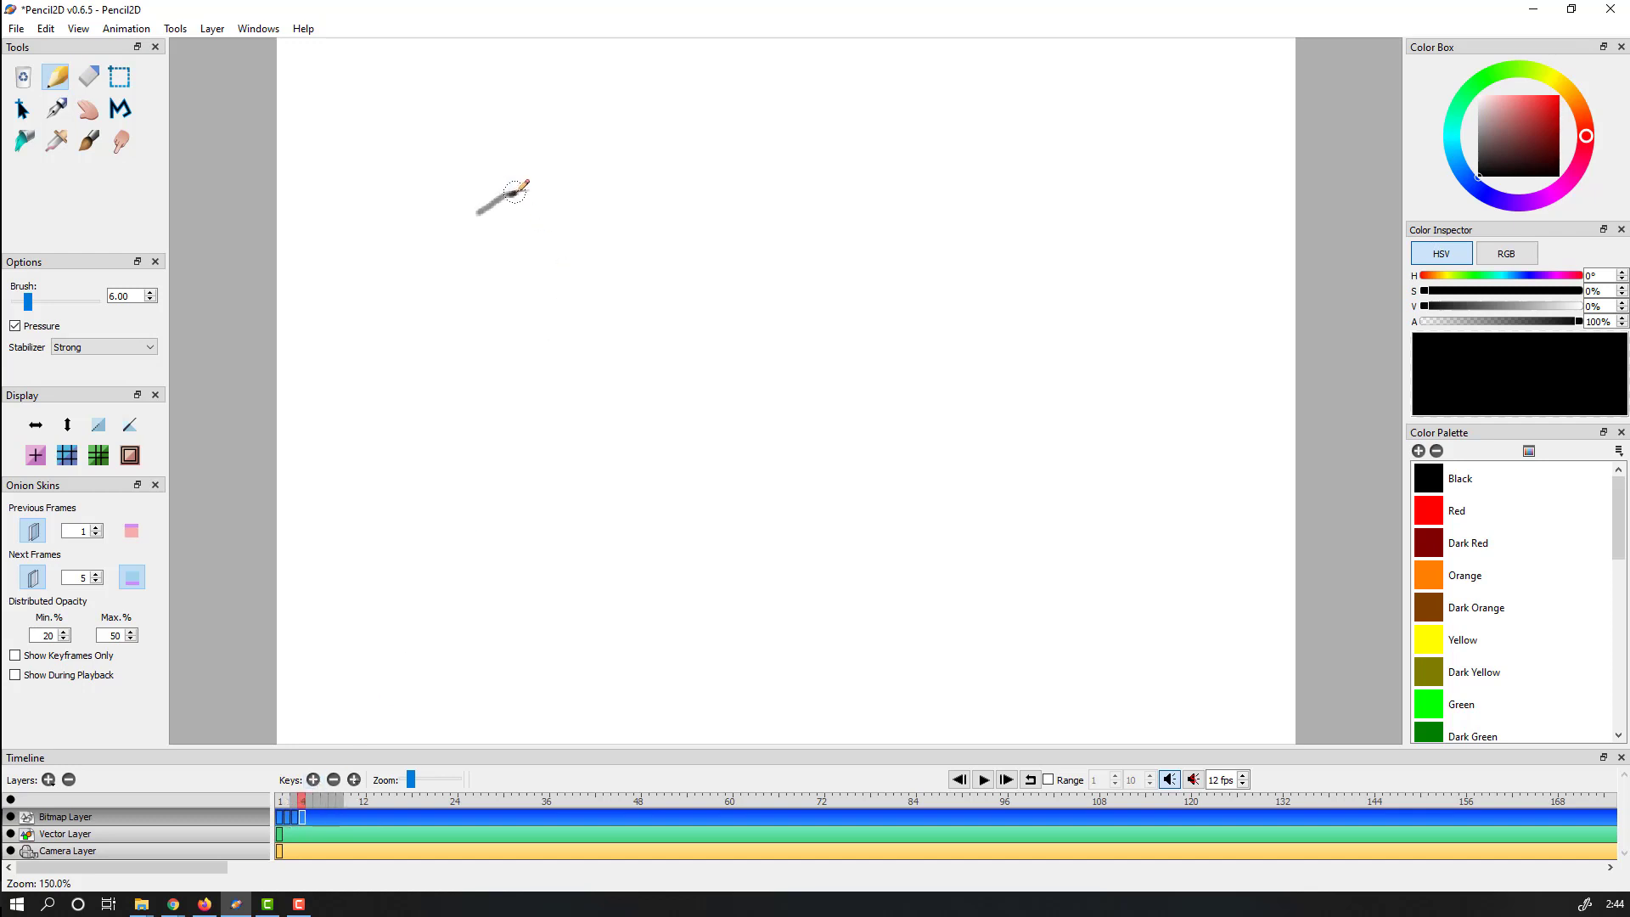
pyautogui.moveTo(479, 207); pyautogui.dragTo(562, 171)
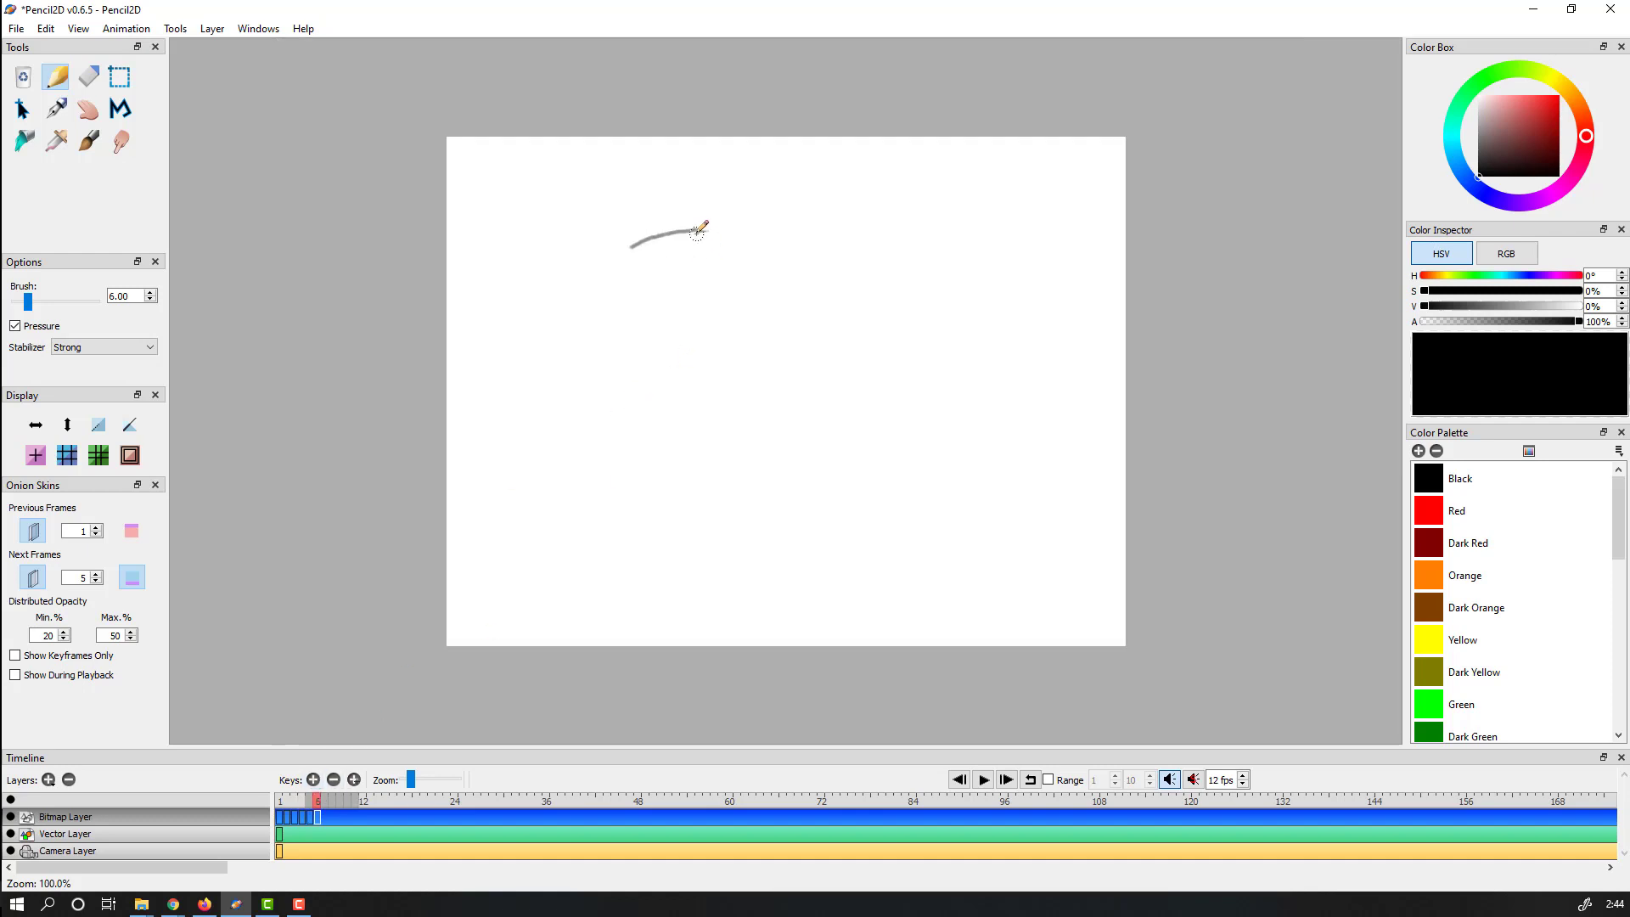
pyautogui.moveTo(695, 231); pyautogui.dragTo(745, 230)
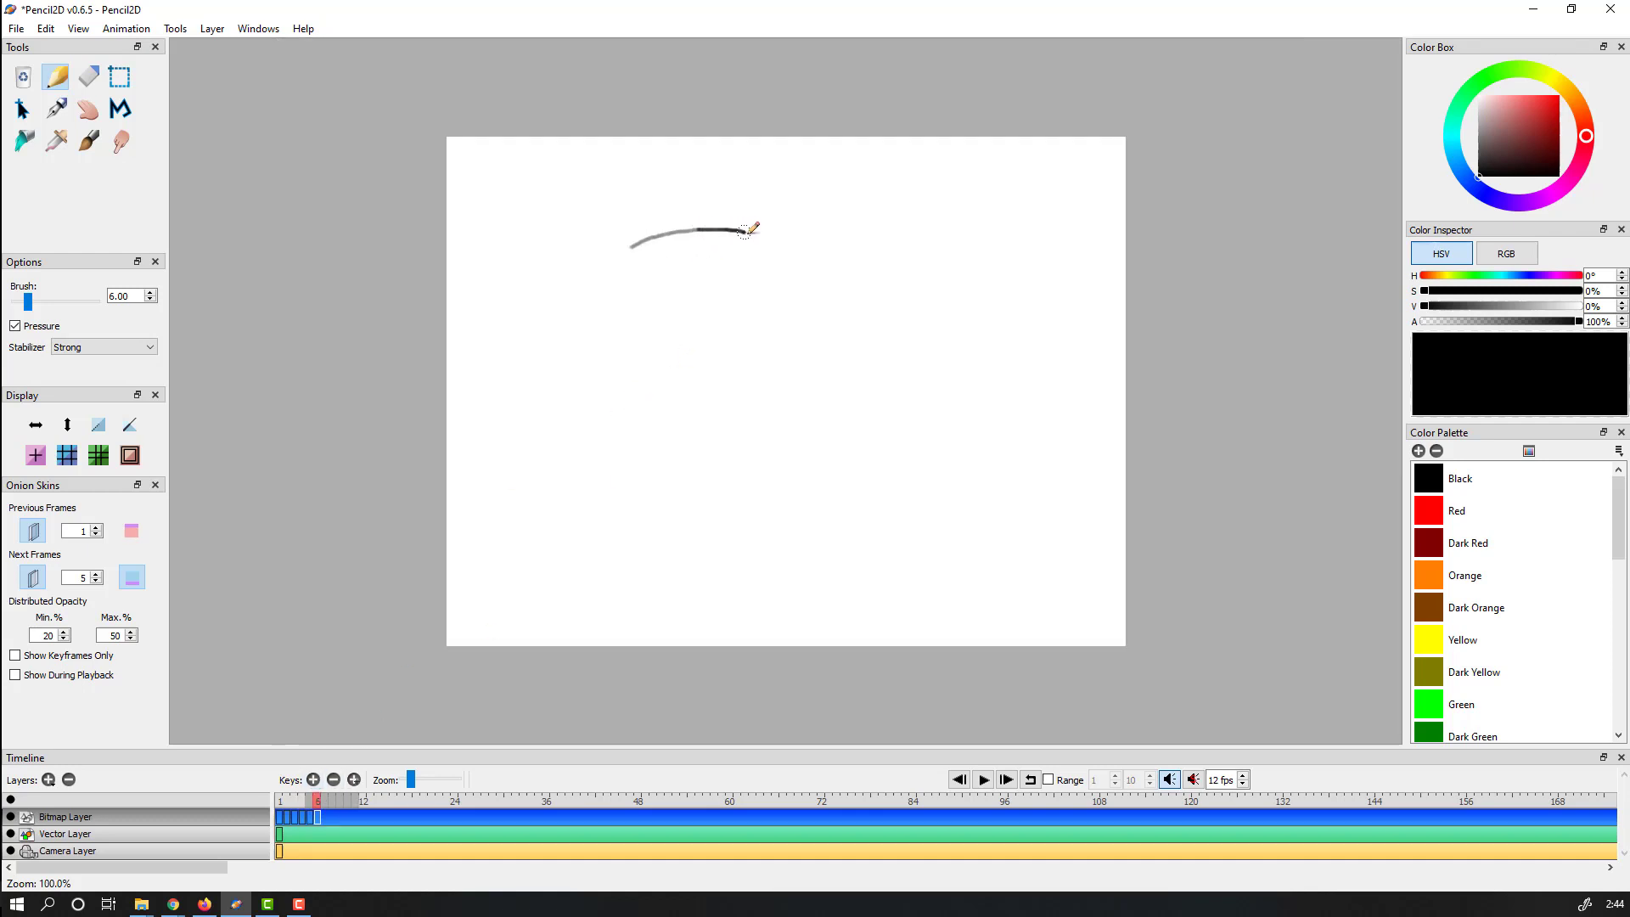
pyautogui.moveTo(746, 229); pyautogui.dragTo(759, 265)
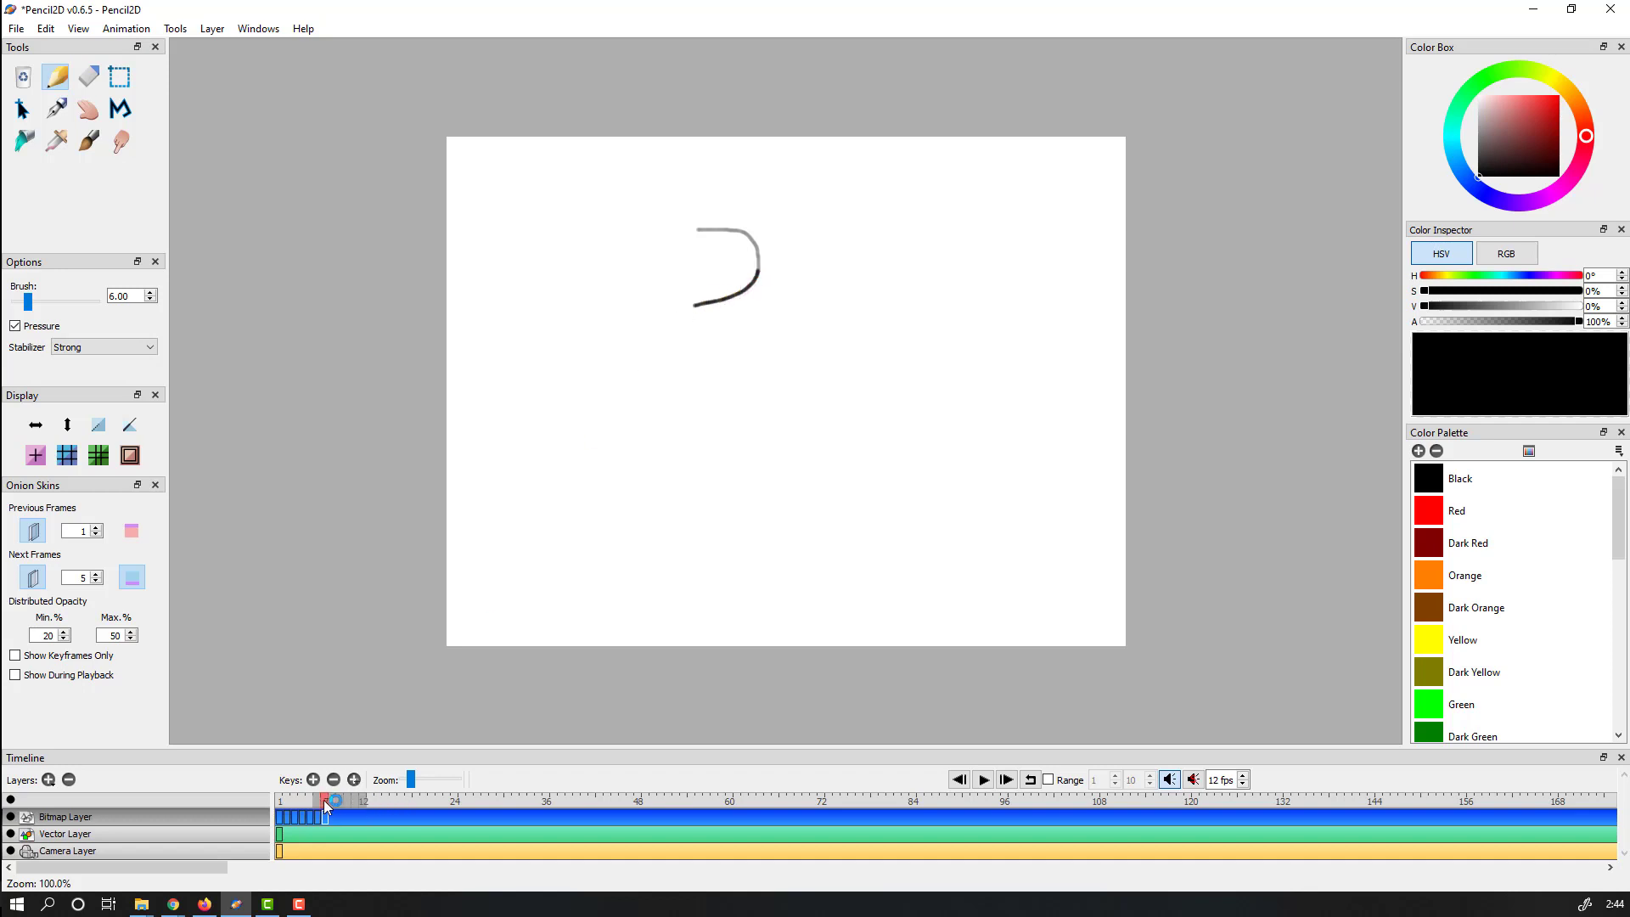
# - On new keyframes, draw the lower tail of the curve and a shorter closing segment
pyautogui.click(983, 779)
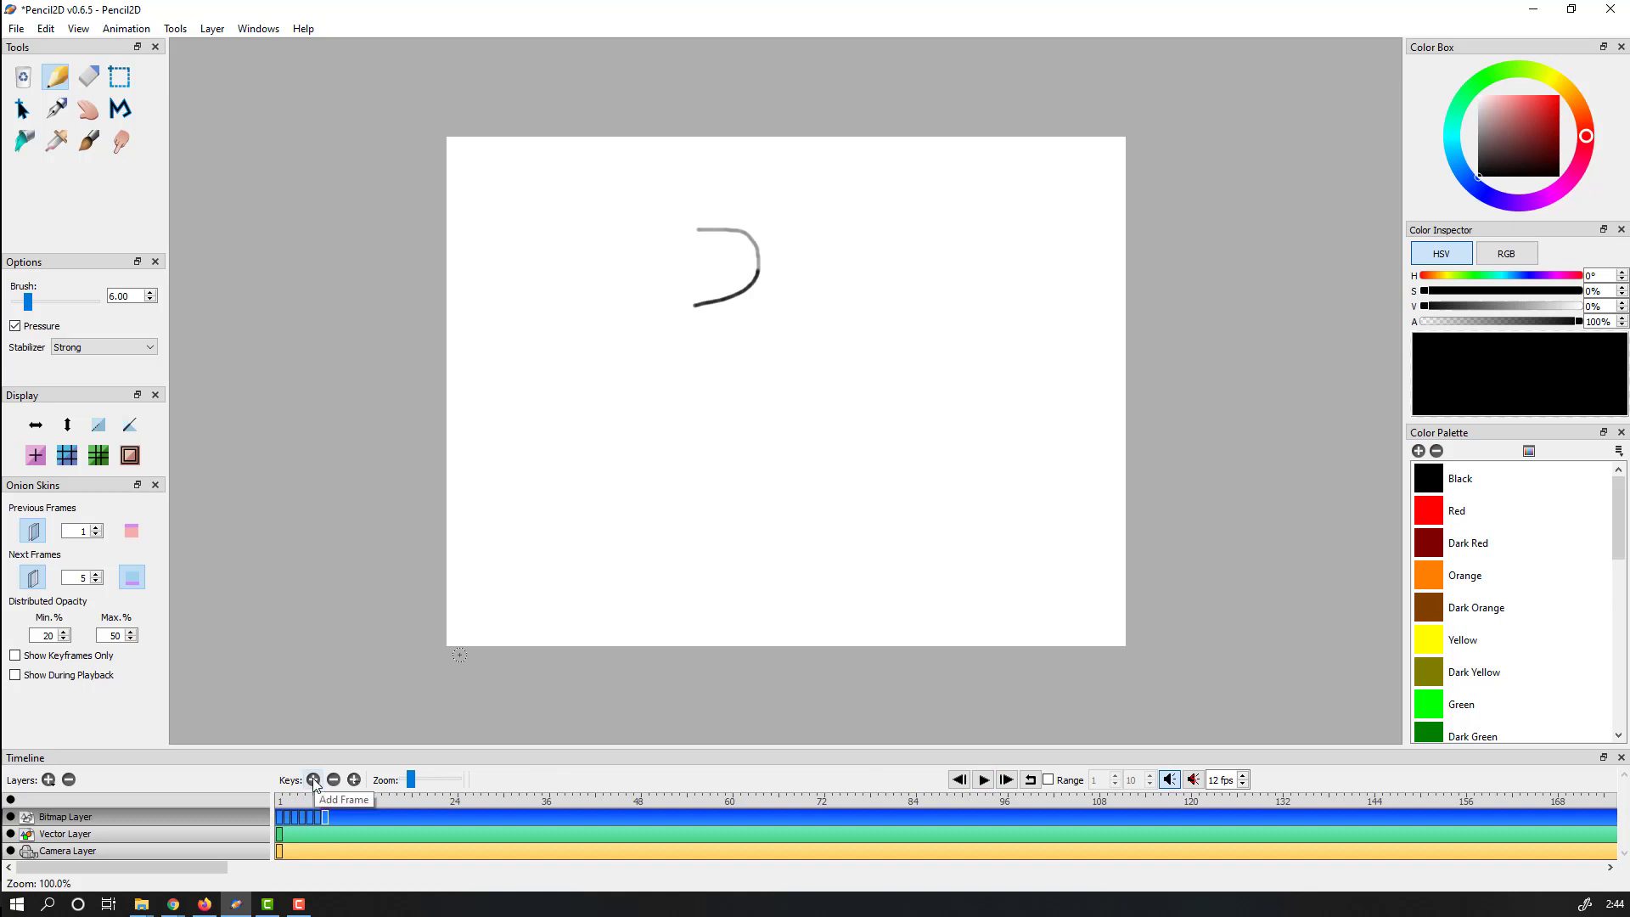
pyautogui.click(312, 779)
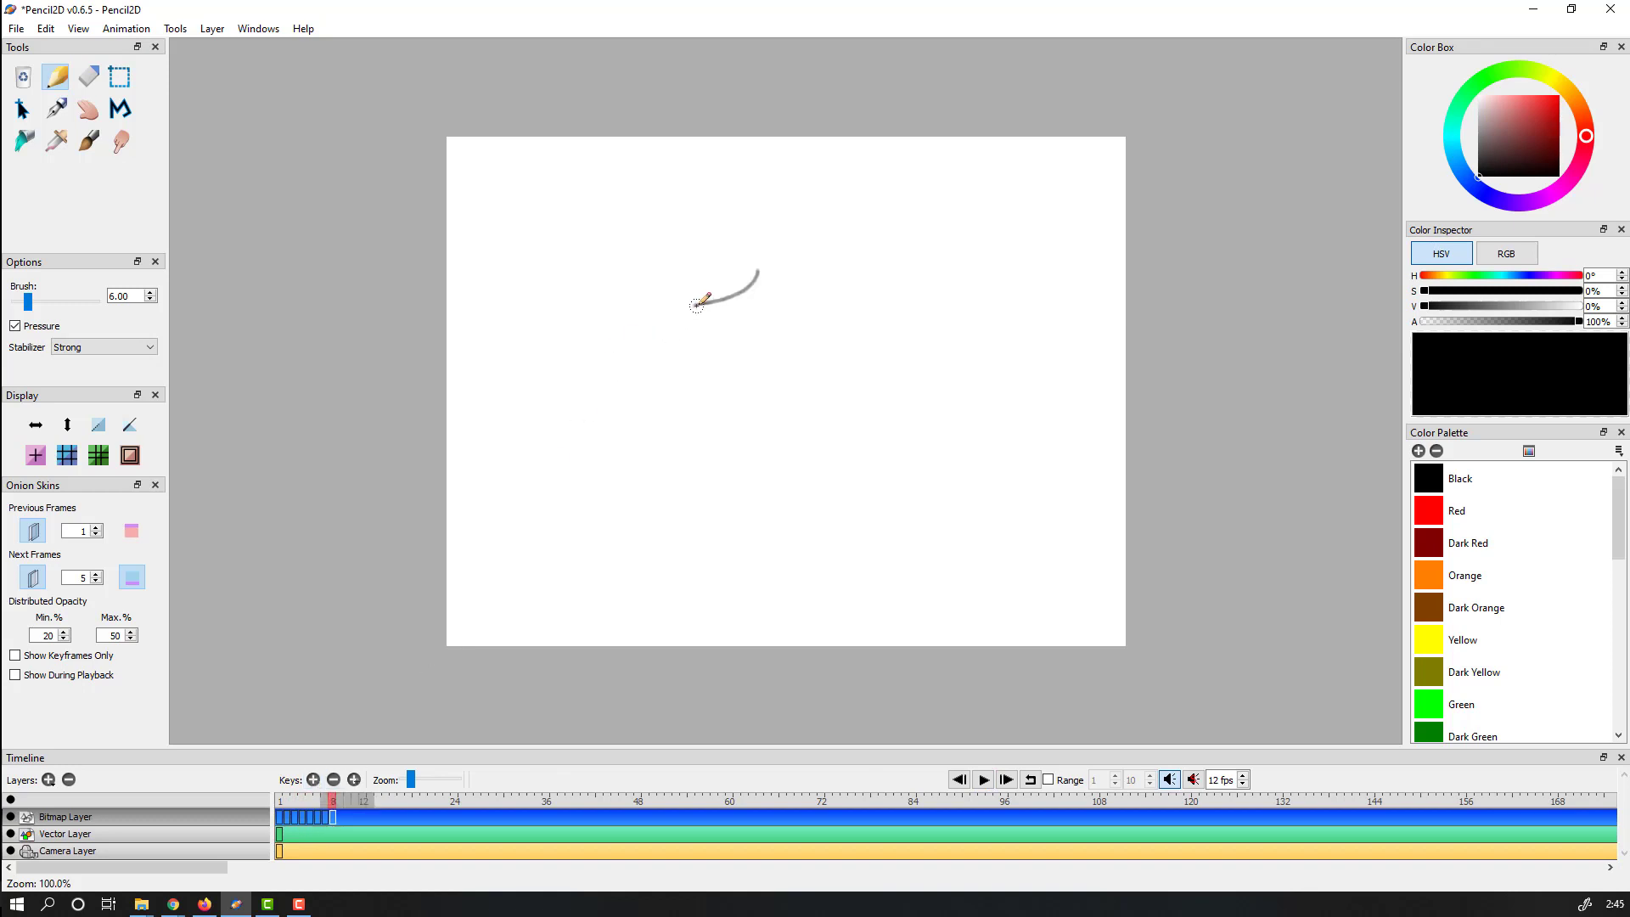
pyautogui.moveTo(724, 283); pyautogui.dragTo(656, 333)
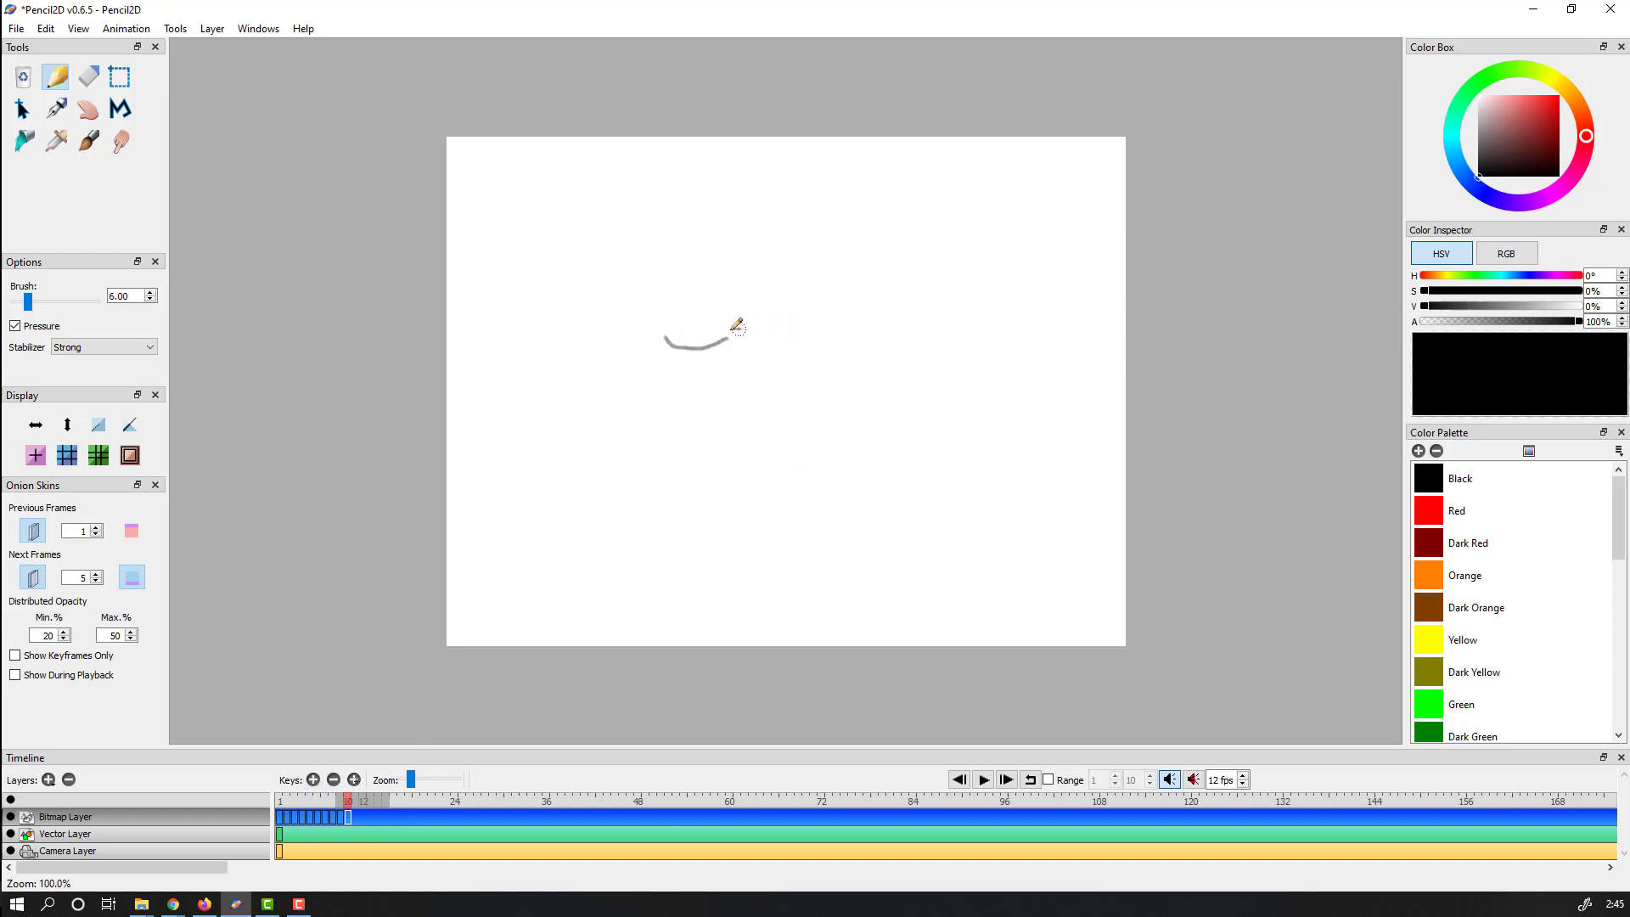
pyautogui.moveTo(706, 345); pyautogui.dragTo(738, 322)
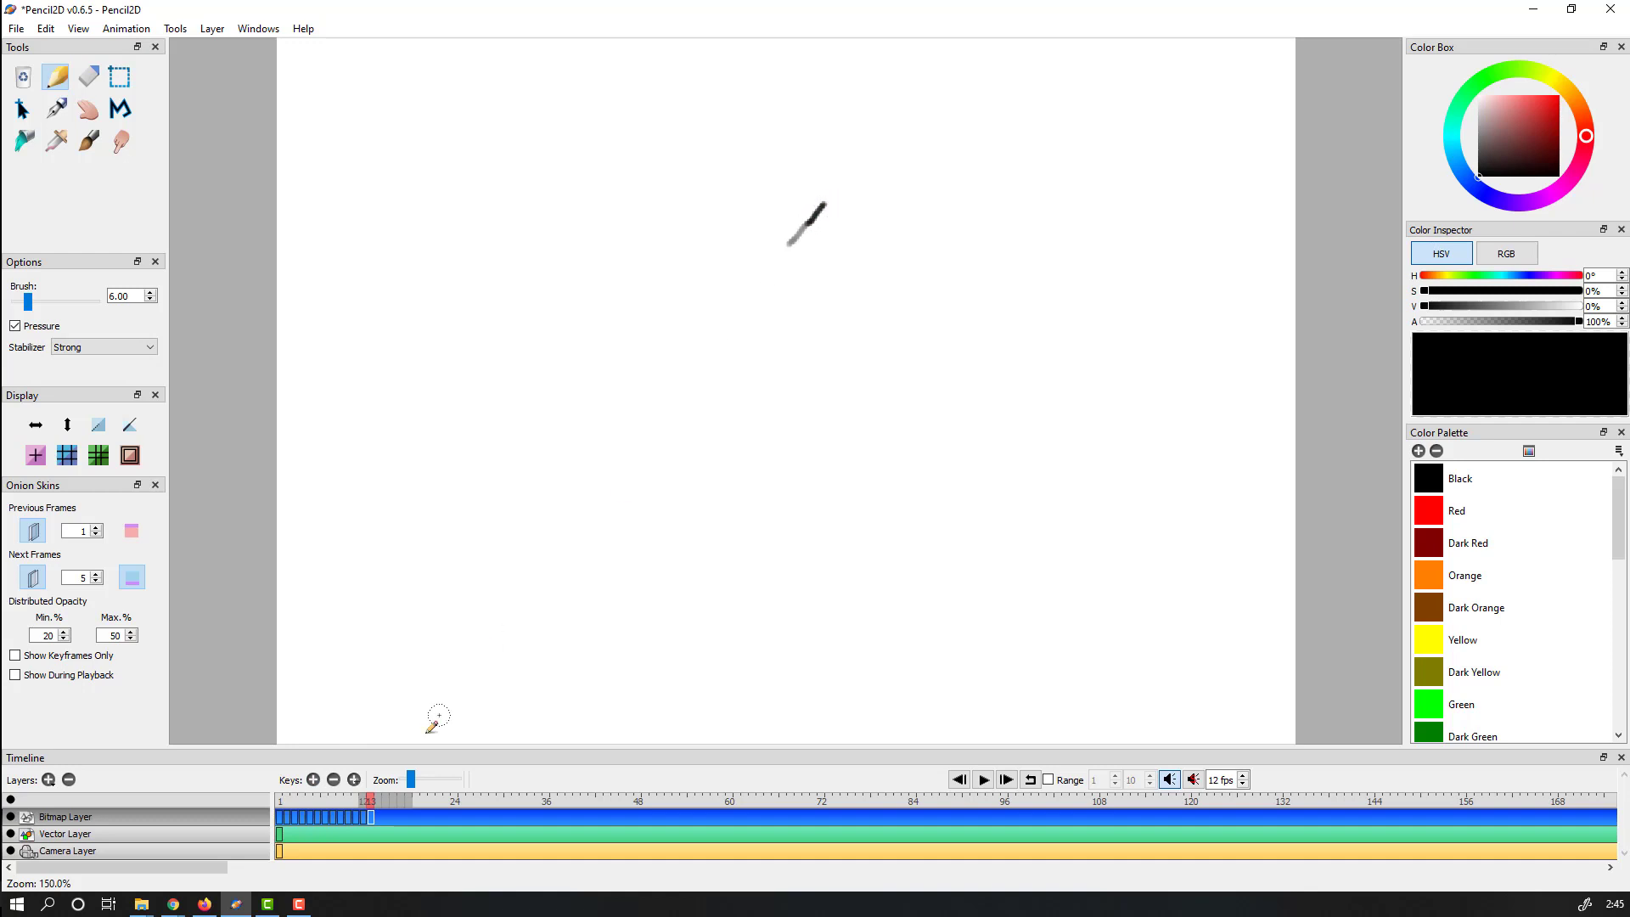
pyautogui.moveTo(818, 213)
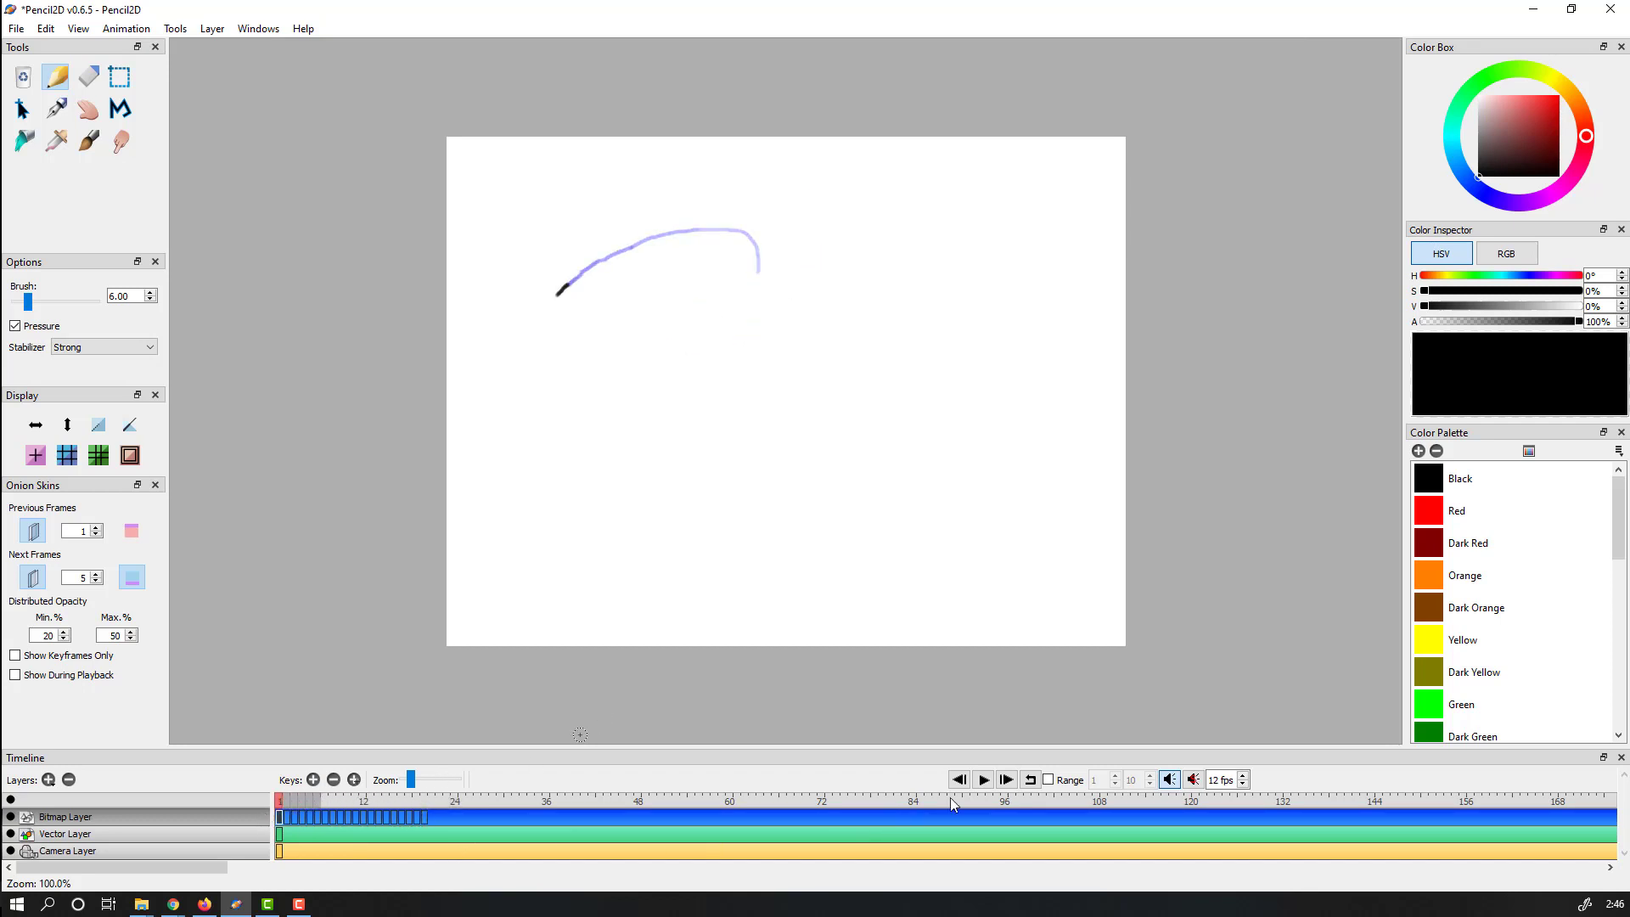
# - Hide the previous-frame onion skin, enable Loop, and preview the line animation once
pyautogui.click(1029, 779)
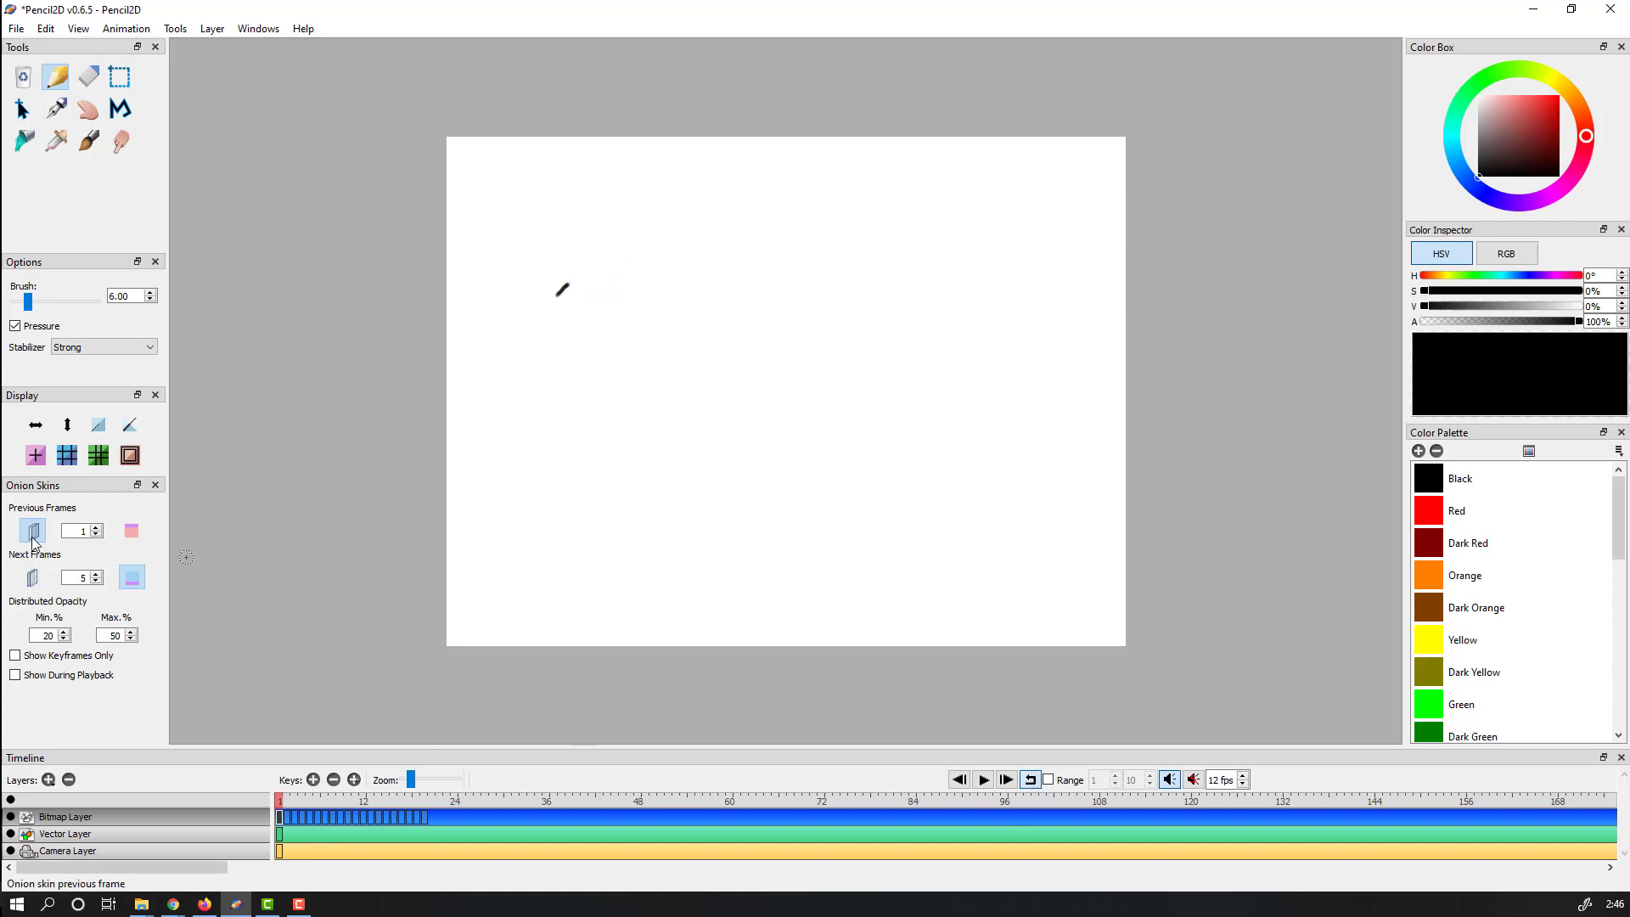
pyautogui.click(983, 779)
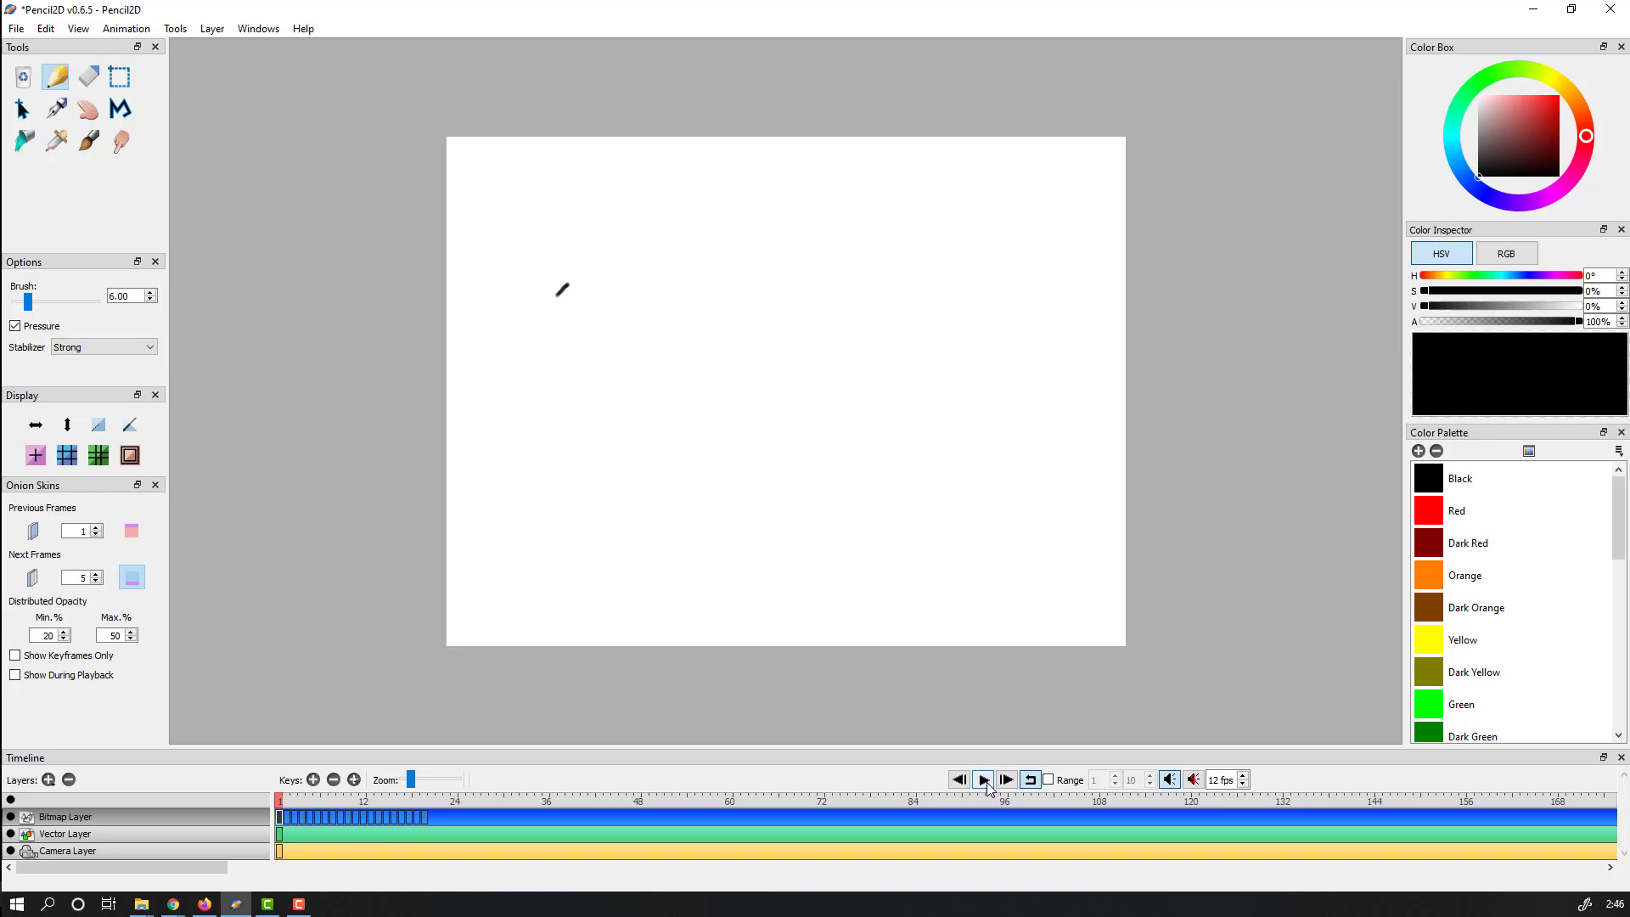
pyautogui.click(981, 779)
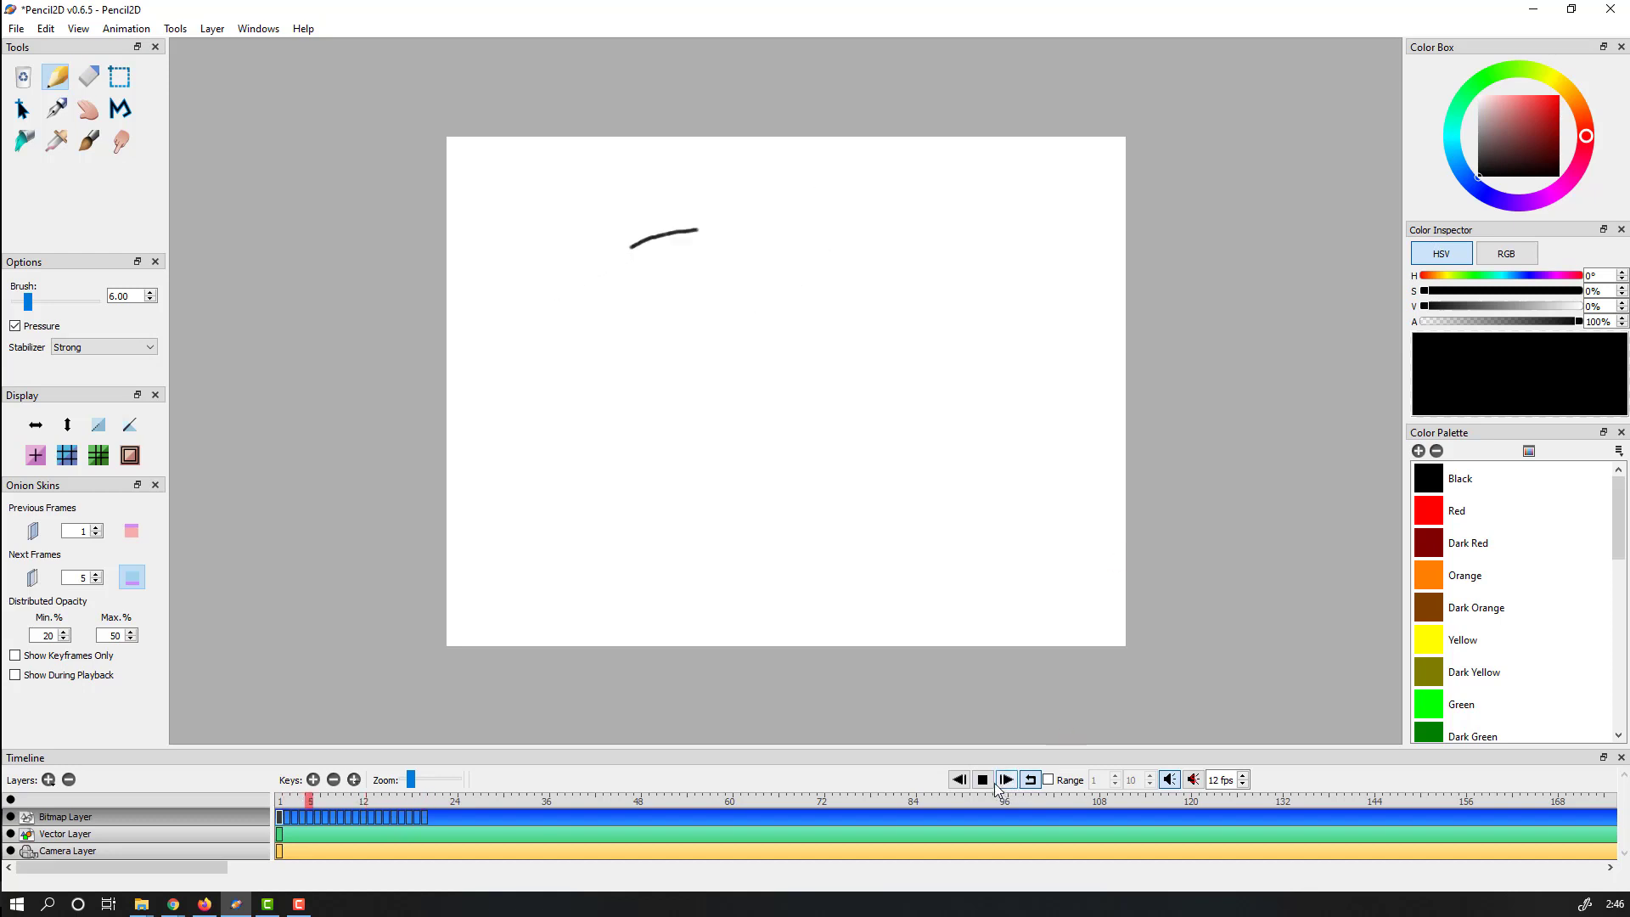
pyautogui.click(981, 780)
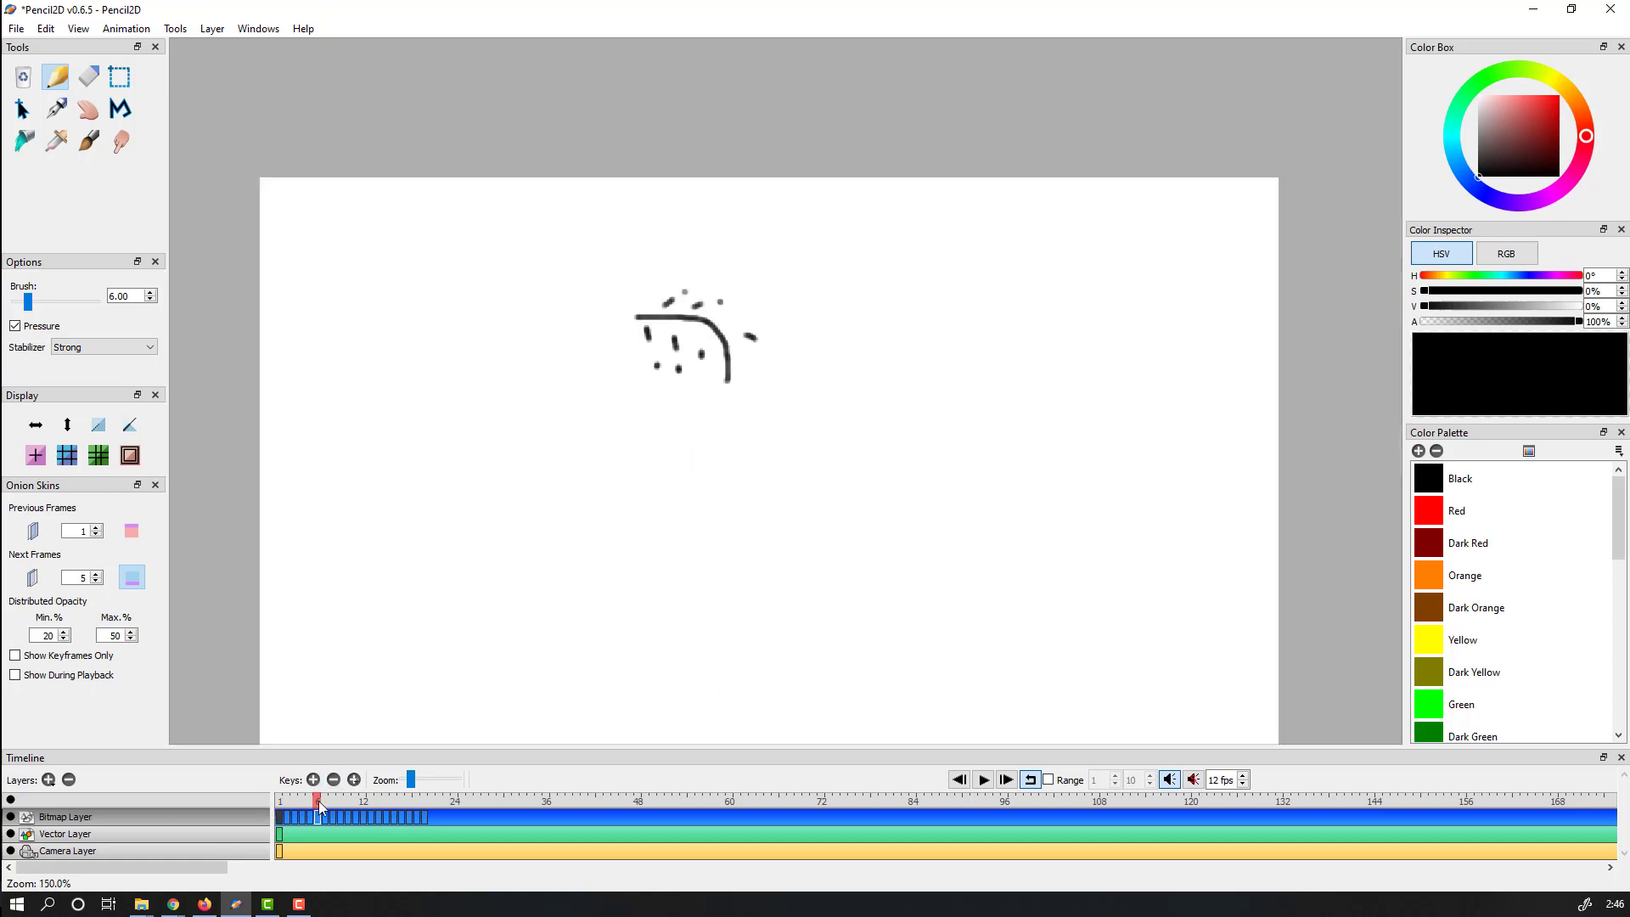
# - Preview the loop, then add splash dots around the curve on the current frame
pyautogui.click(983, 779)
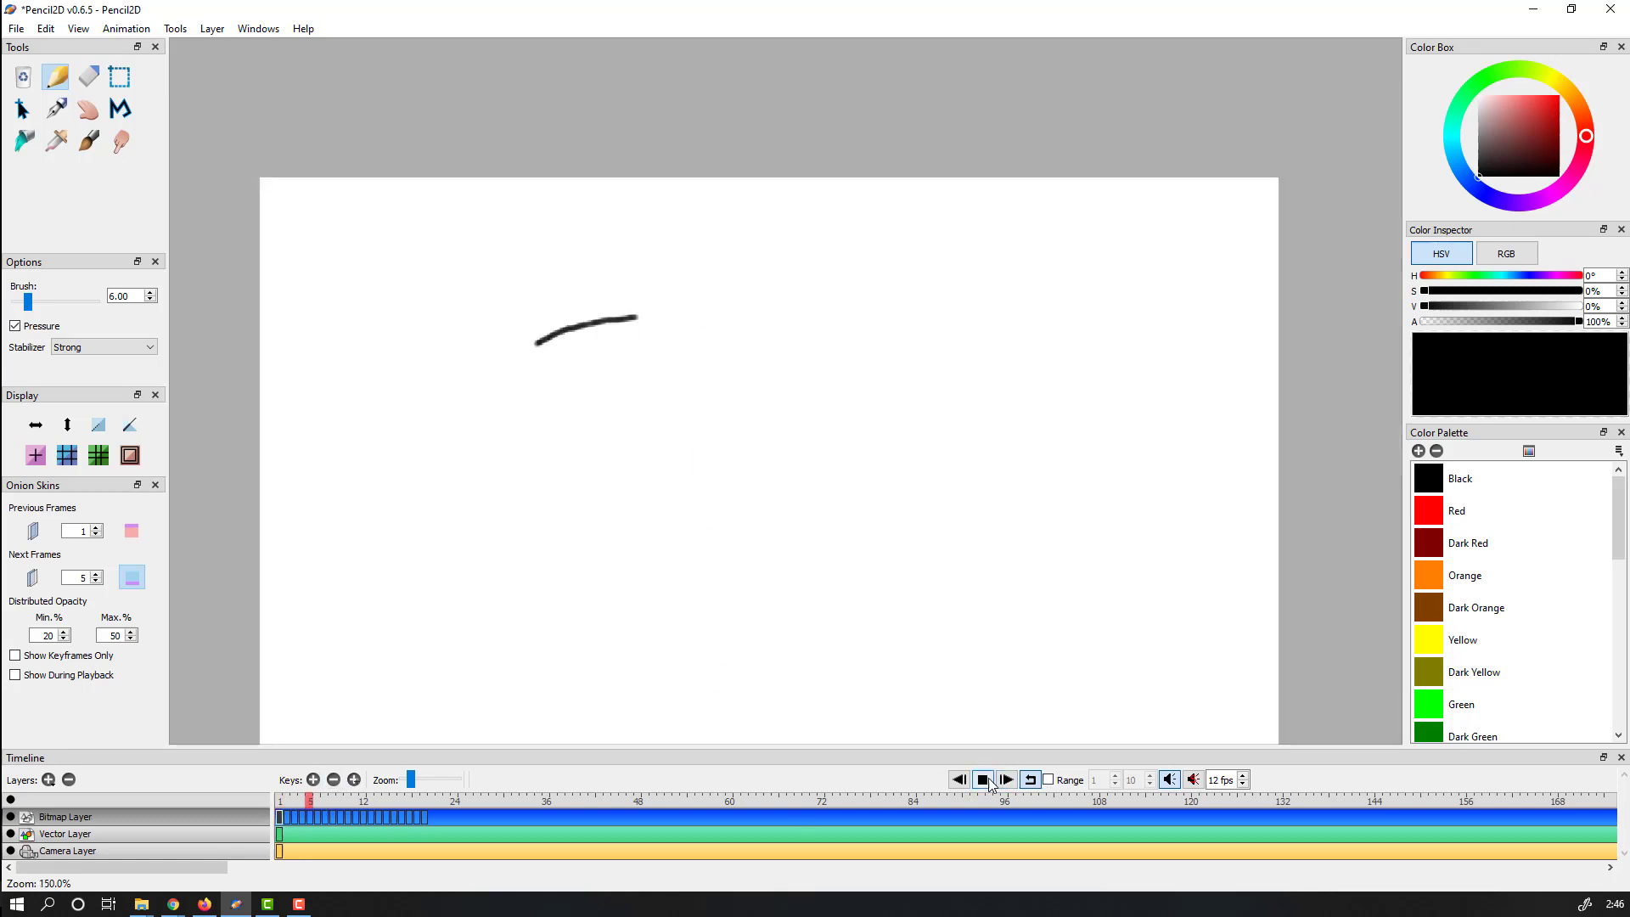
pyautogui.click(983, 780)
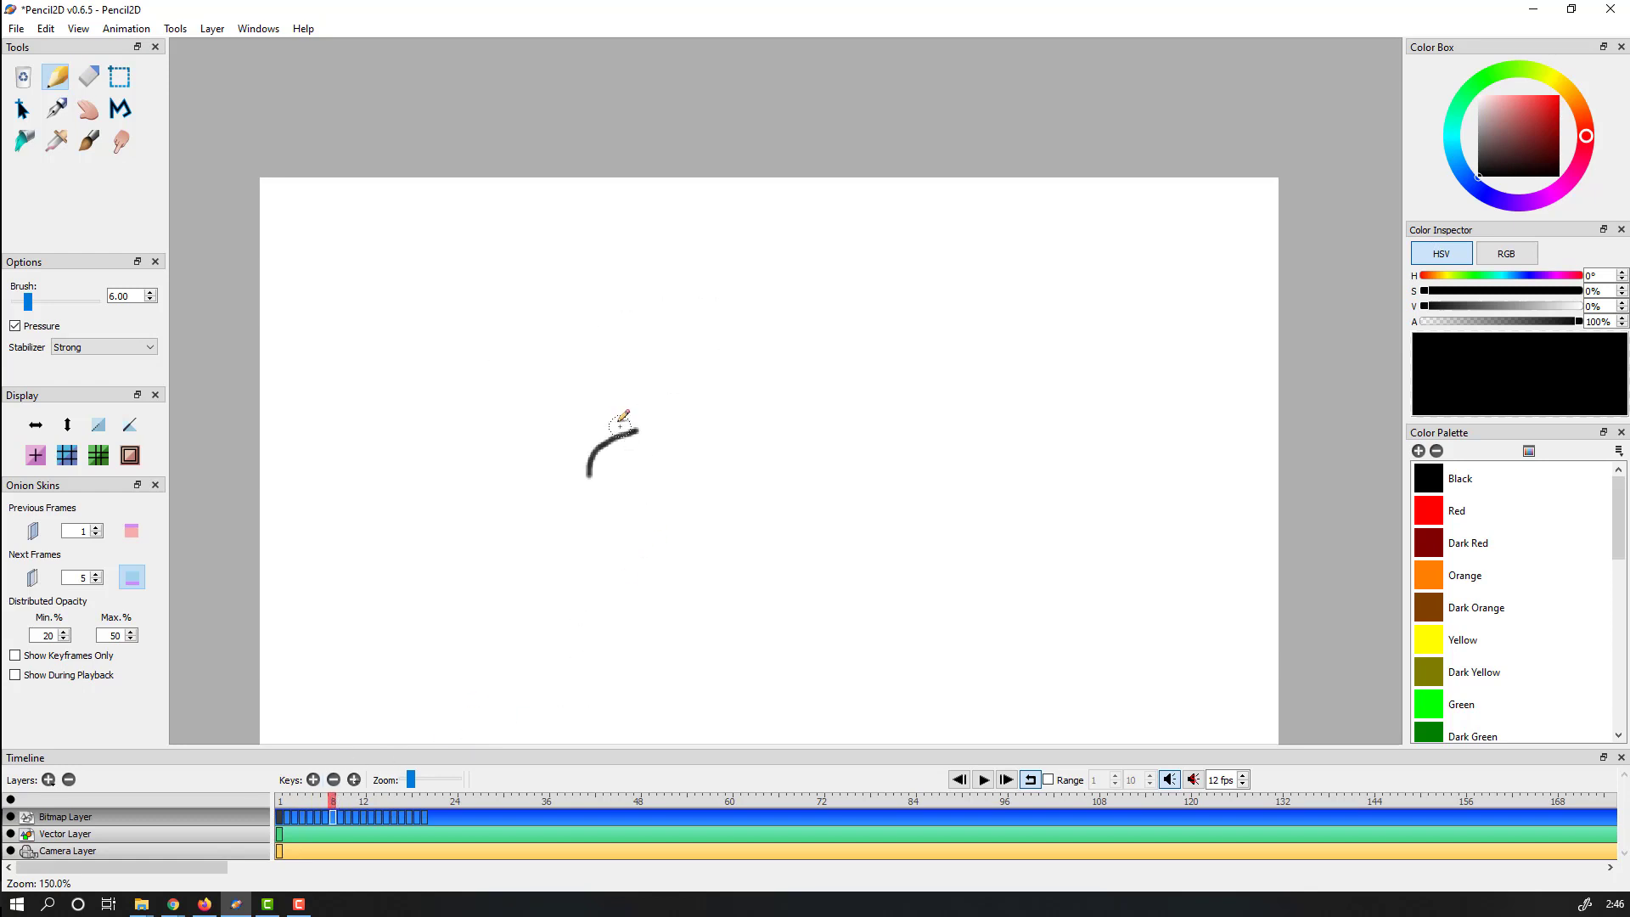
pyautogui.moveTo(618, 420); pyautogui.dragTo(623, 469)
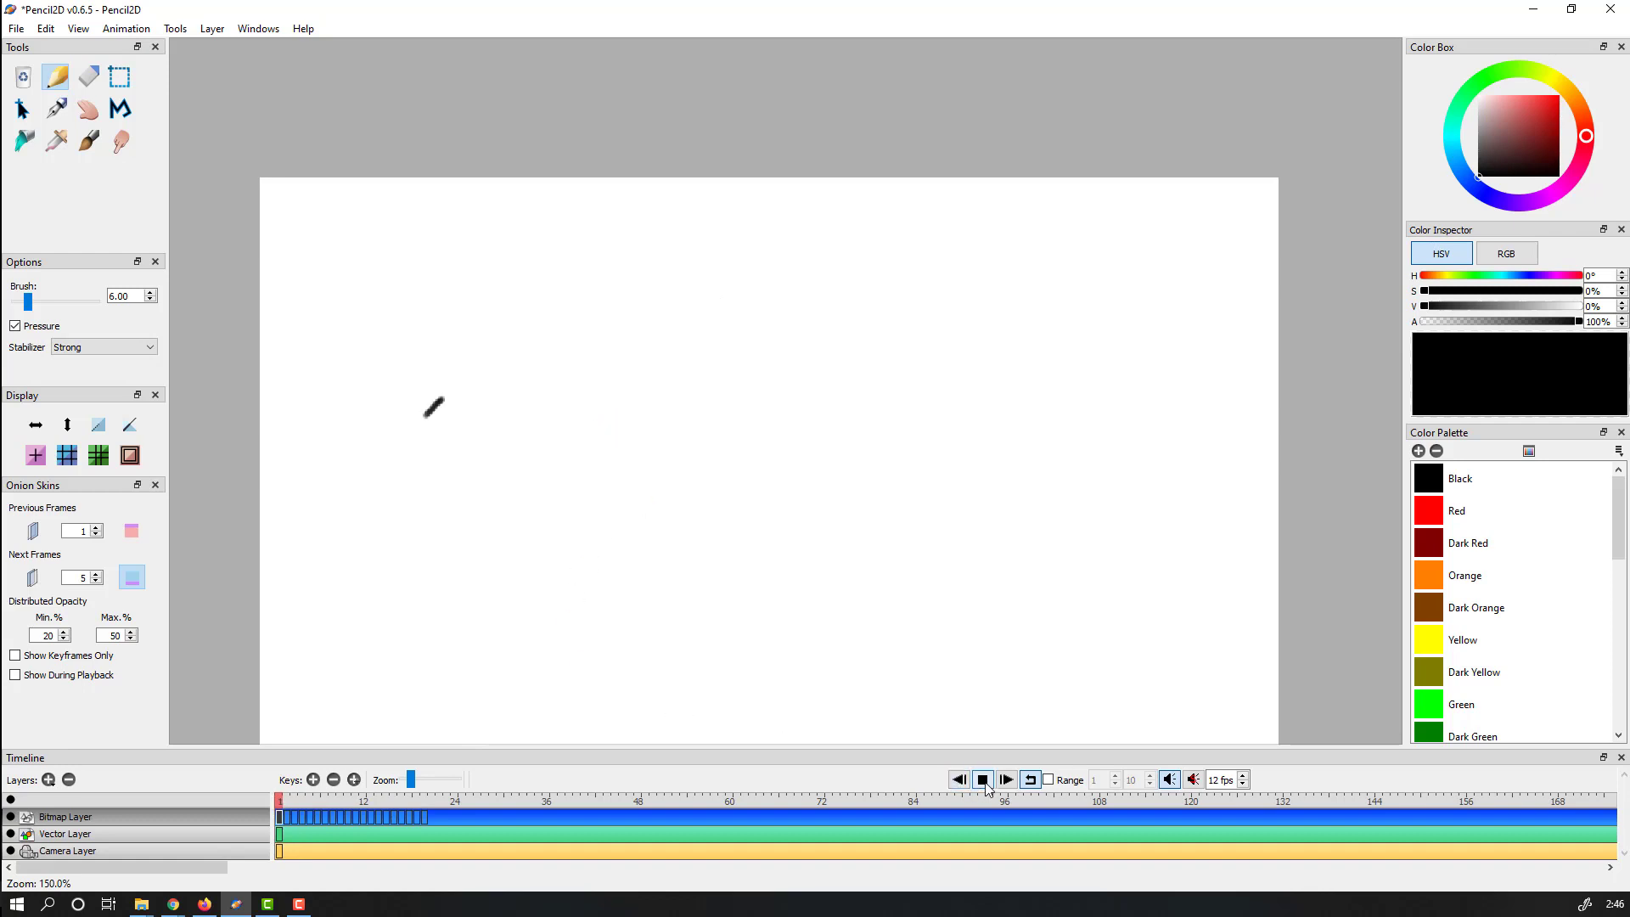
pyautogui.click(981, 779)
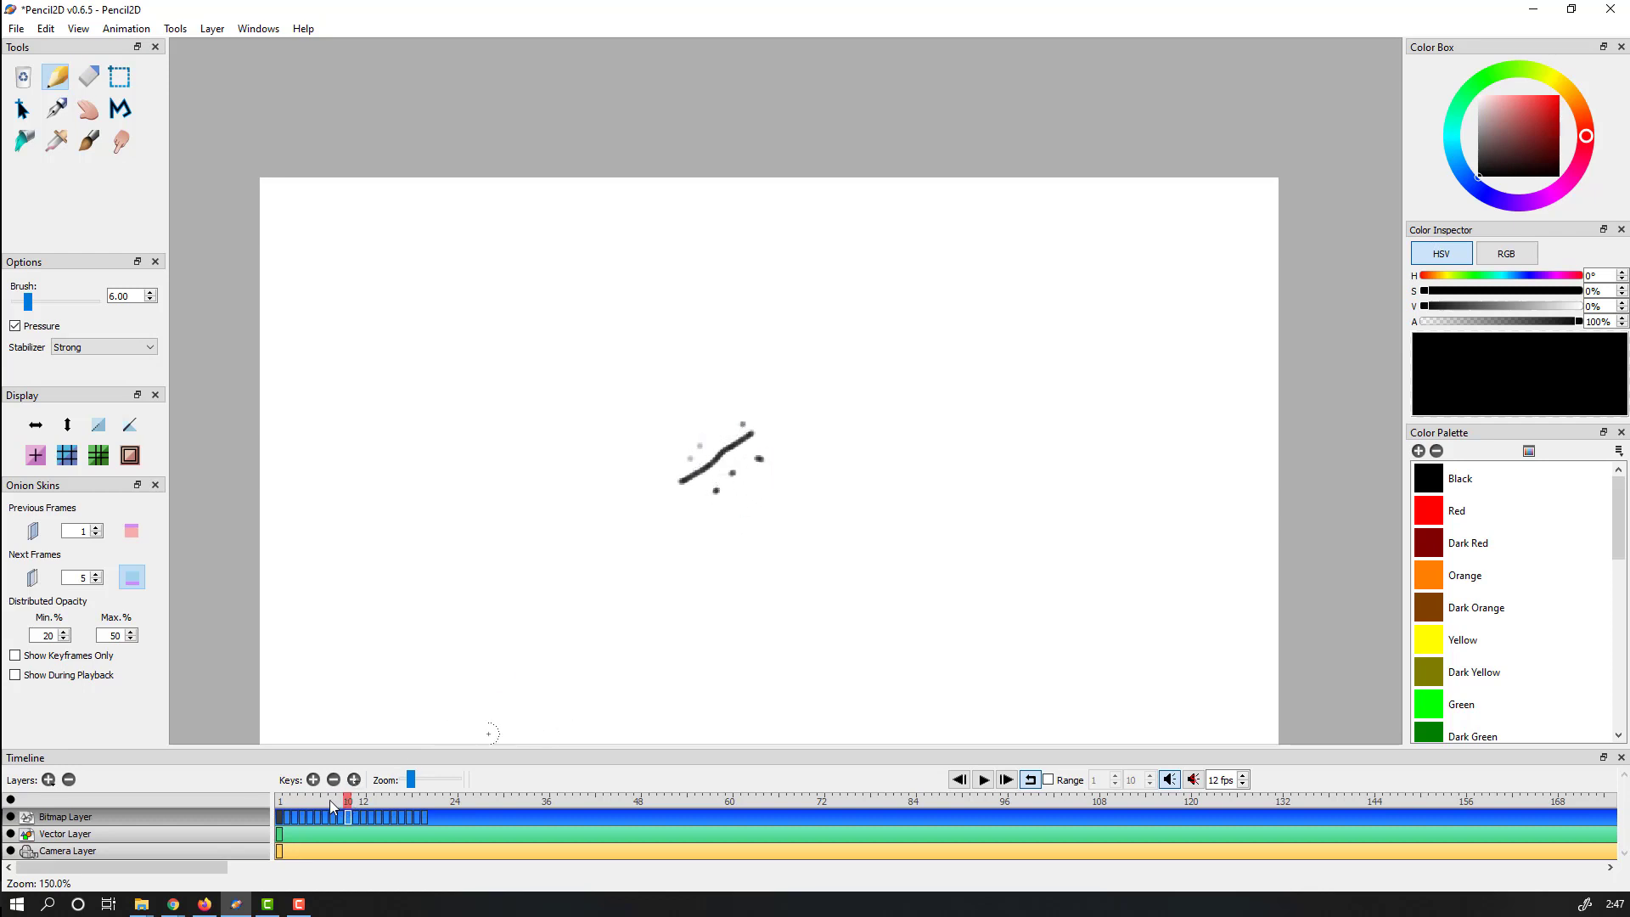
# - Add a splash dot beside the line on another frame and play the finished loop
pyautogui.click(983, 779)
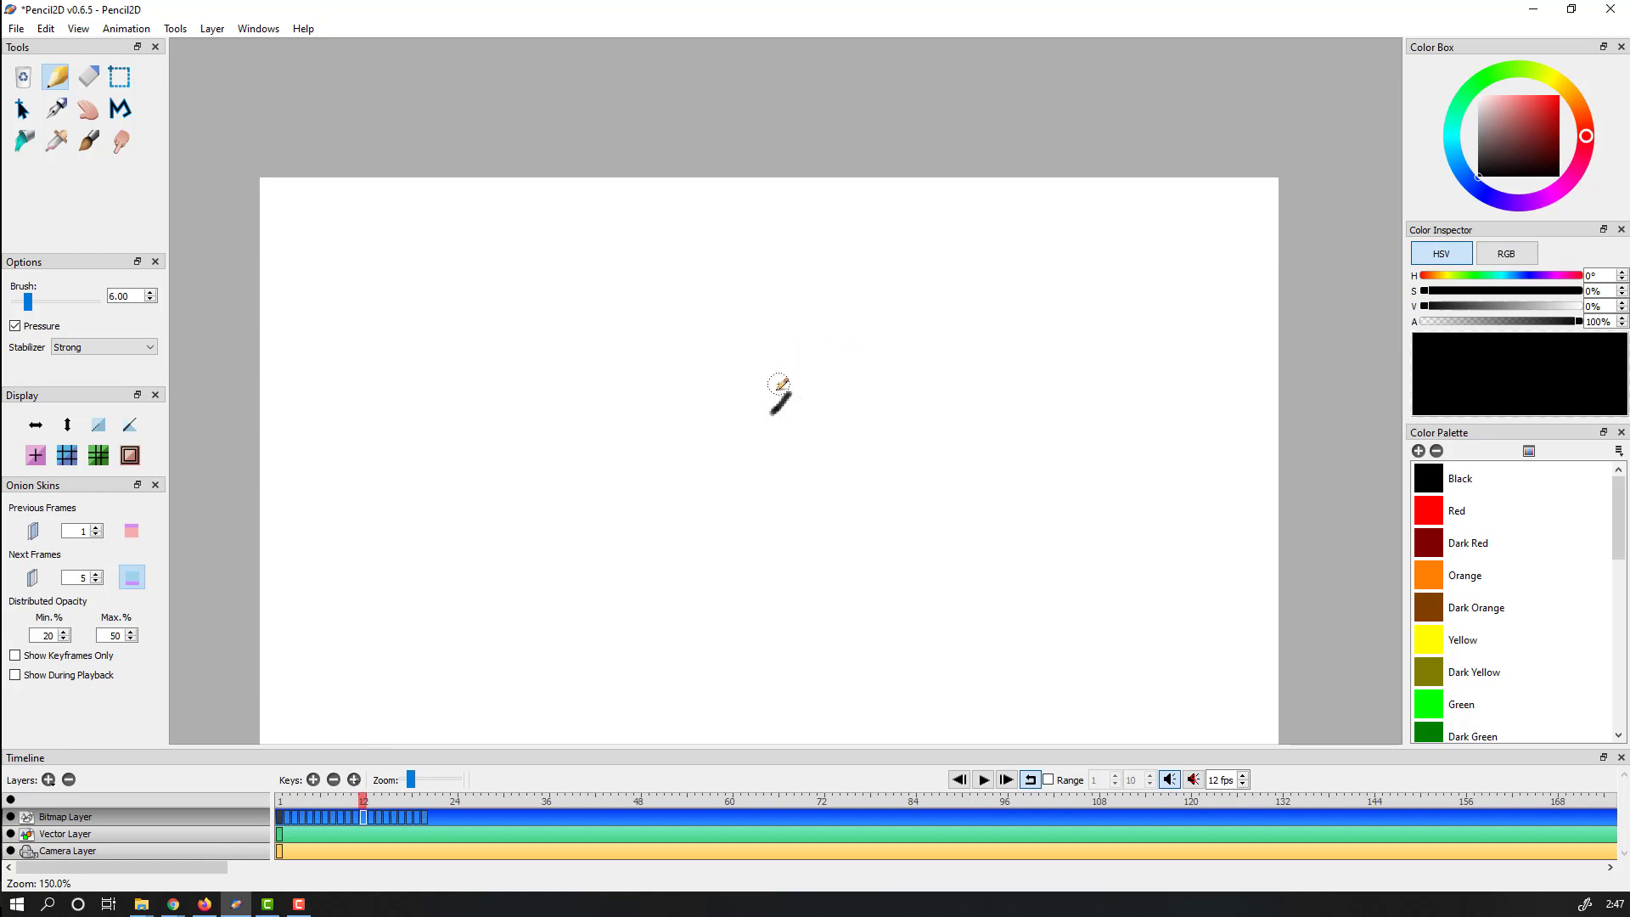
pyautogui.moveTo(793, 424)
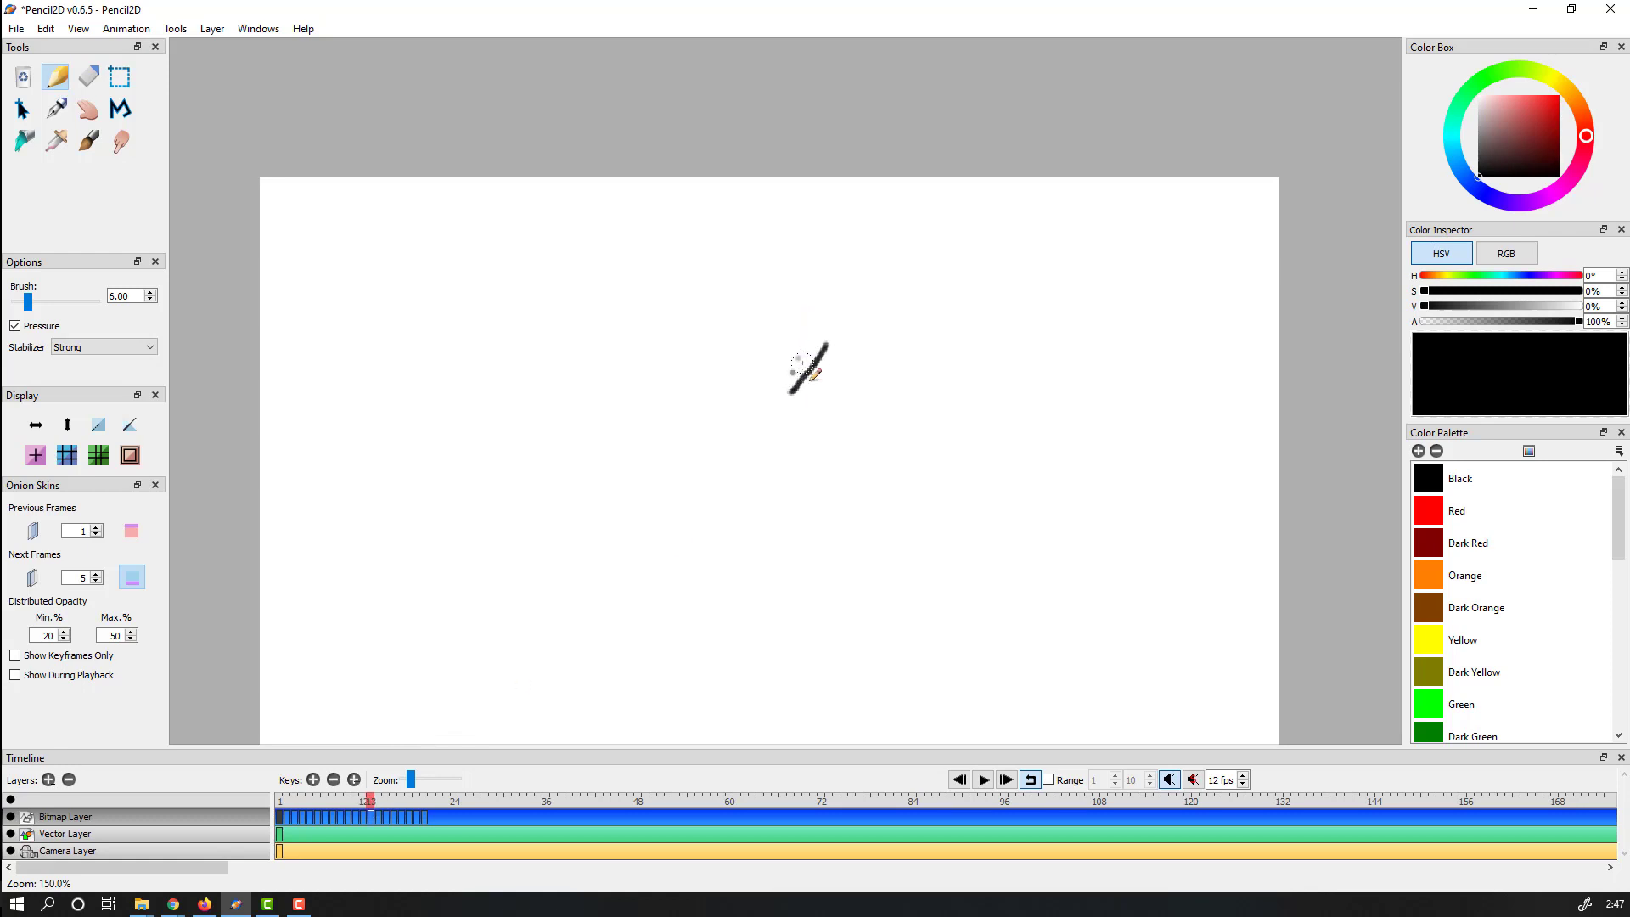
pyautogui.click(983, 779)
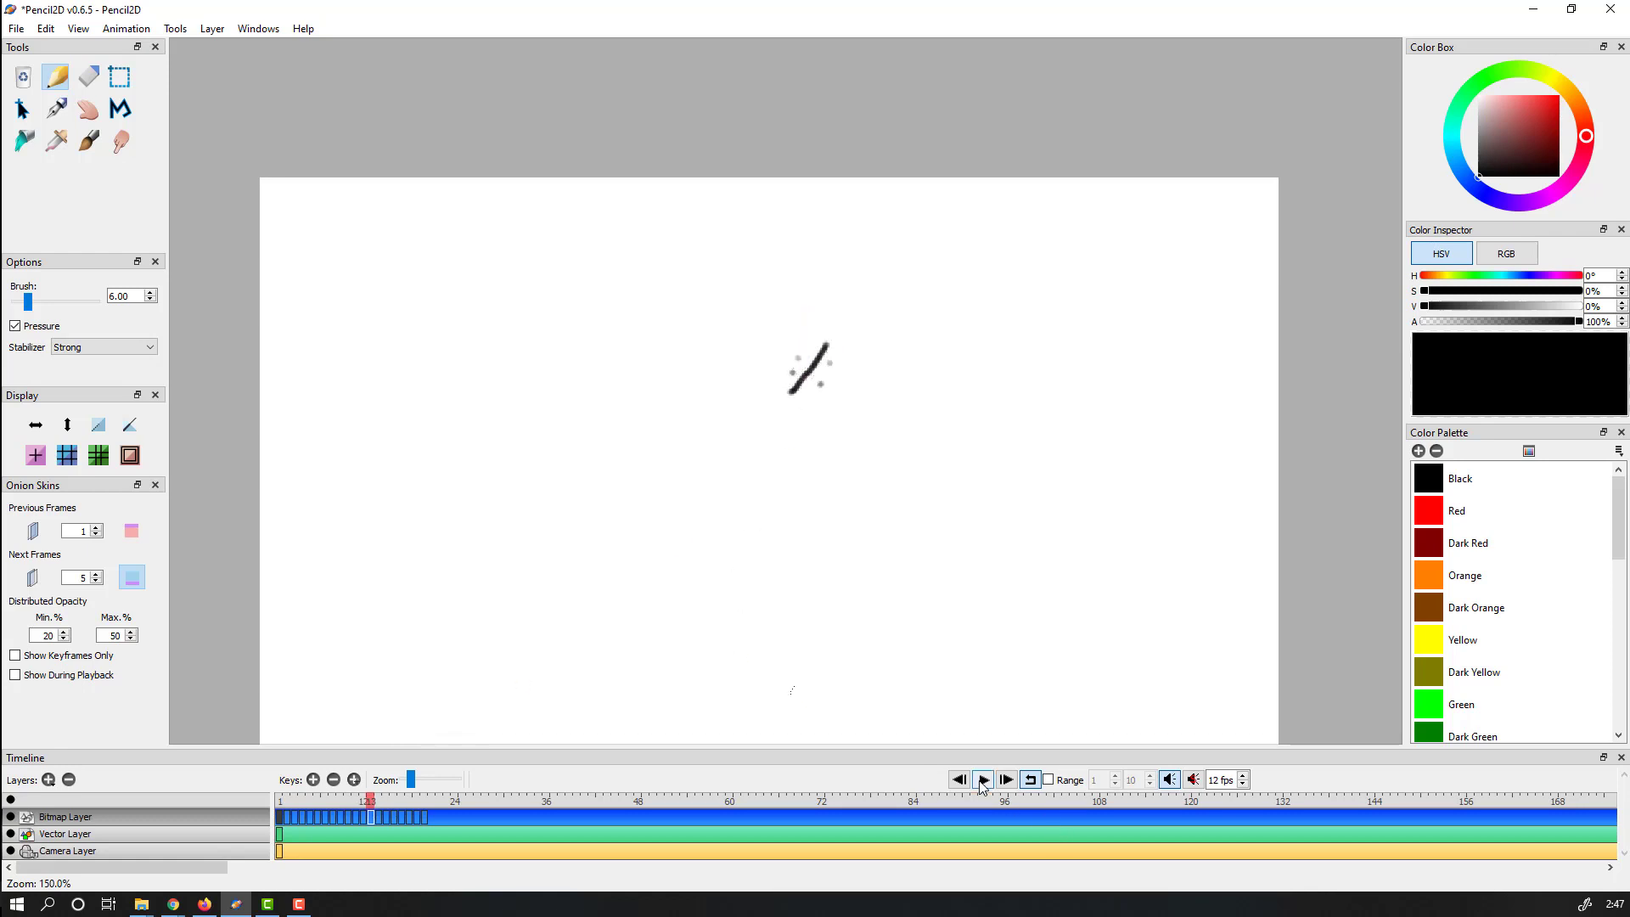
pyautogui.click(982, 779)
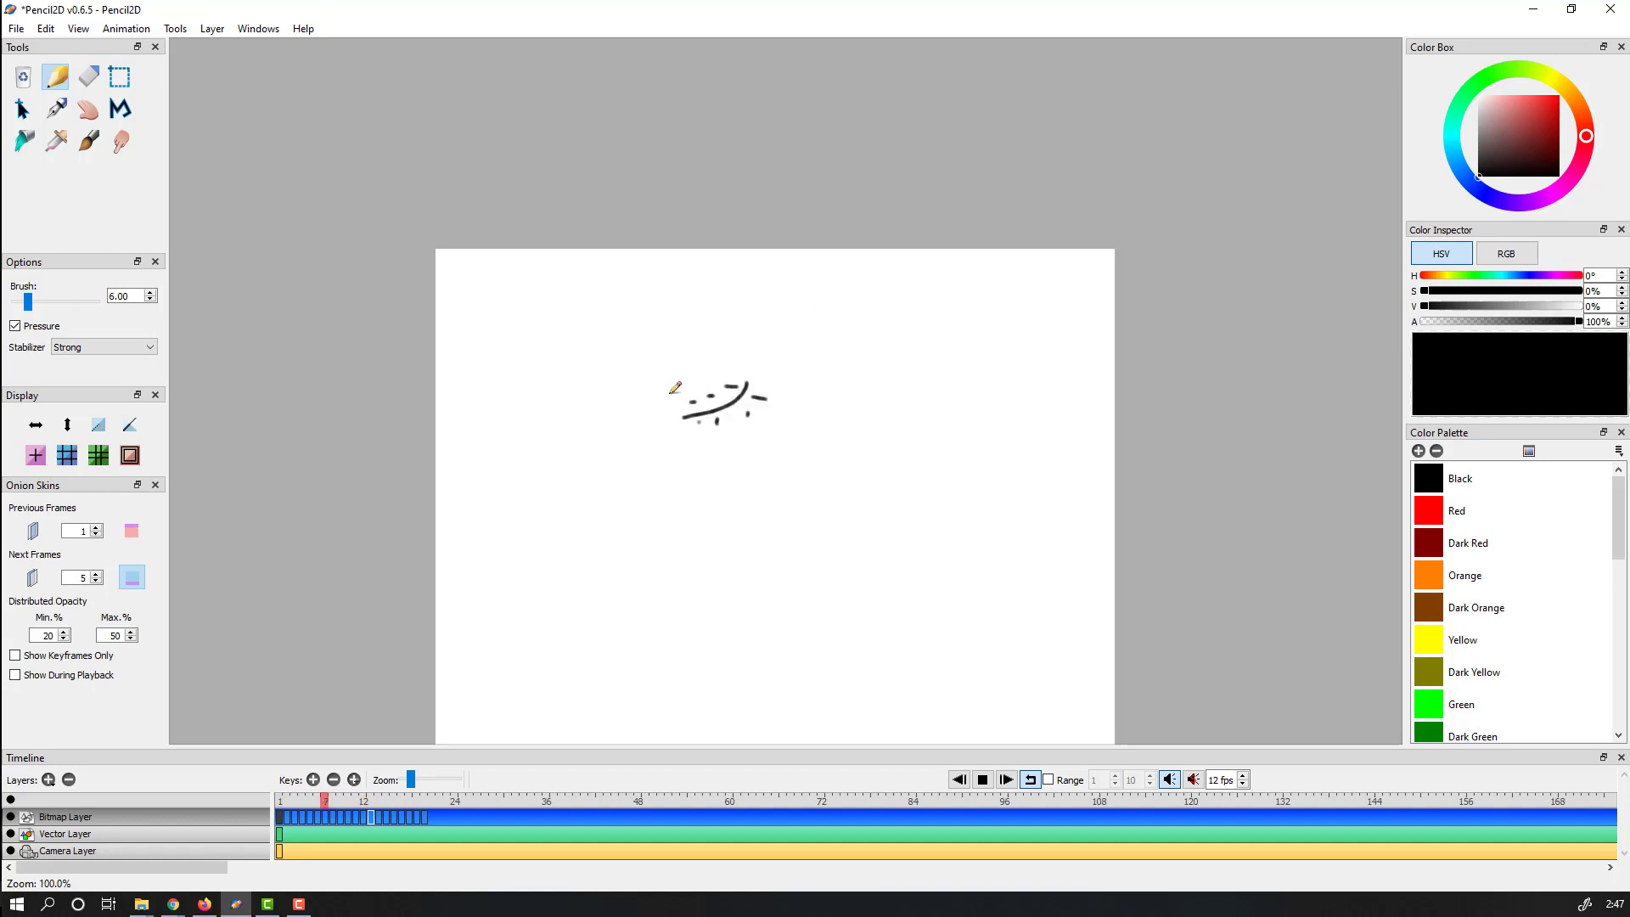
pyautogui.click(981, 779)
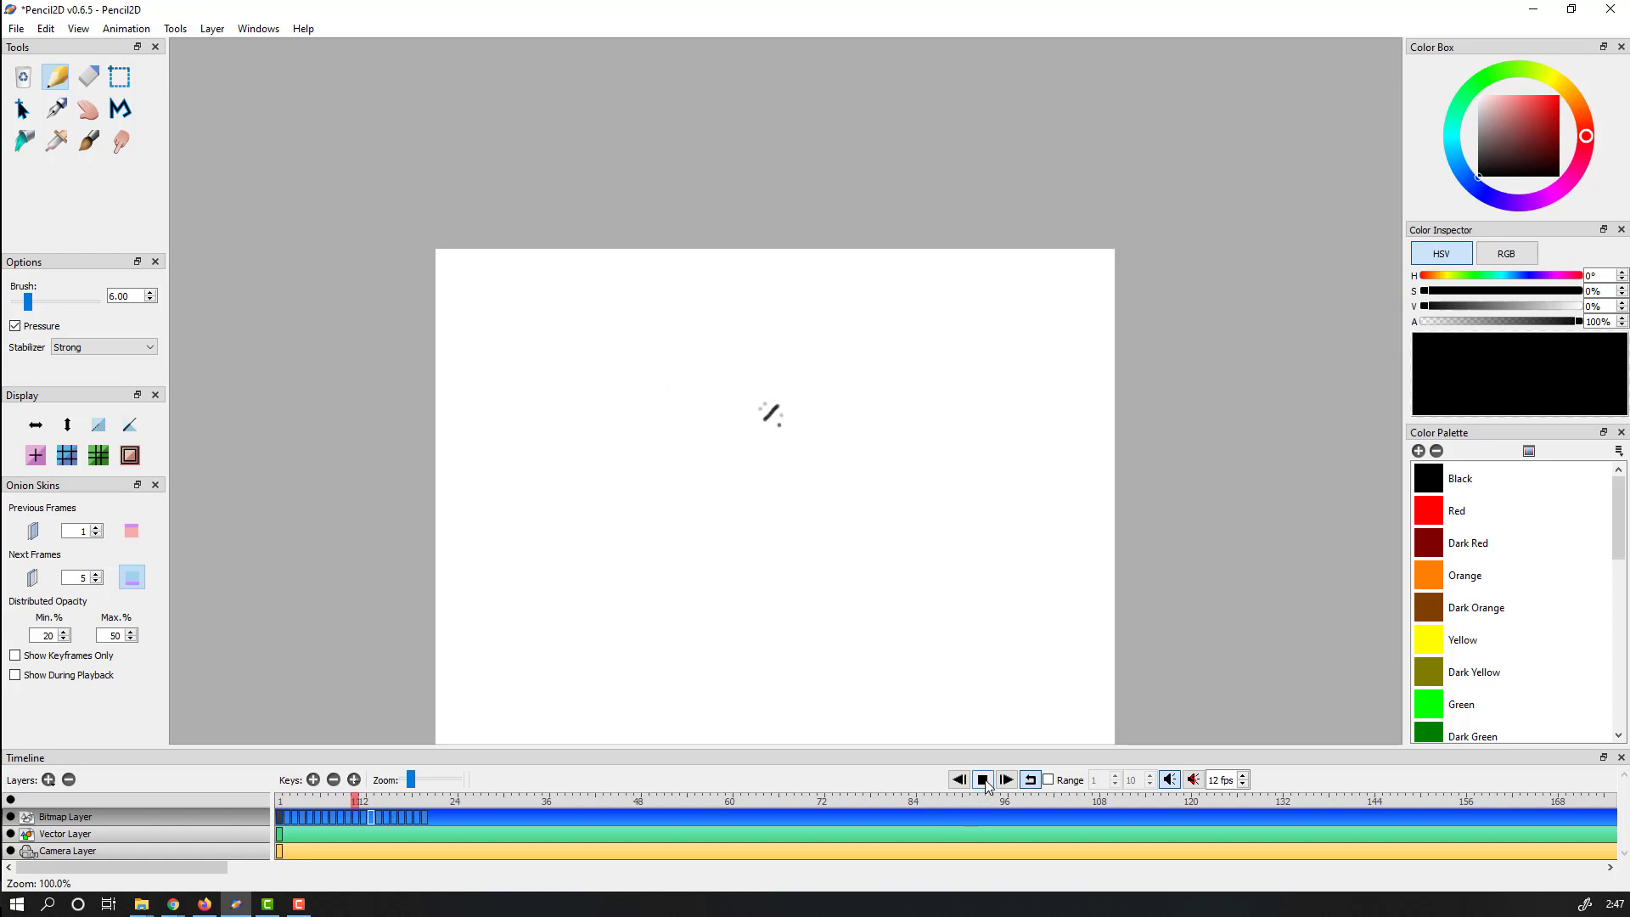